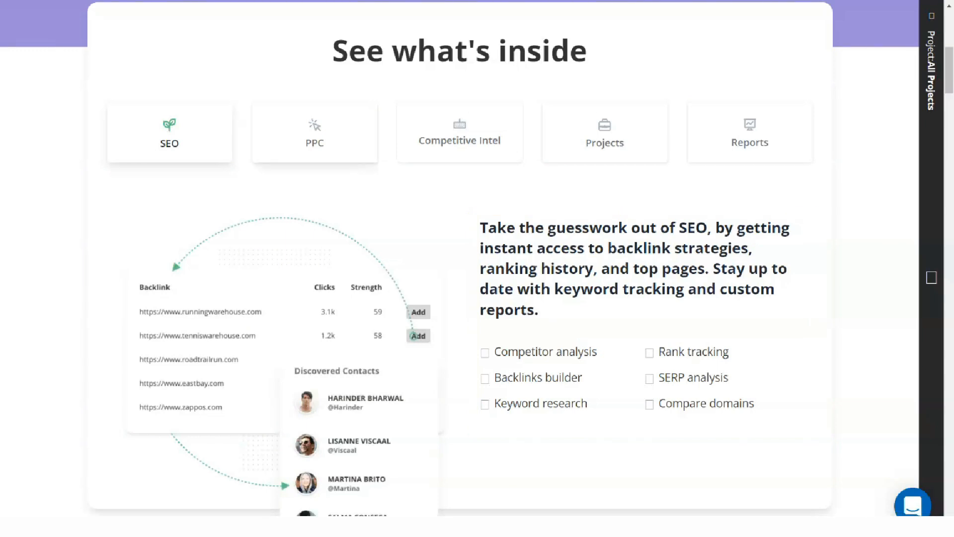
- Switch the homepage showcase through the PPC, Competitive Intel and Projects overviews in turn
{"action": "left_click", "coordinate": [315, 133]}
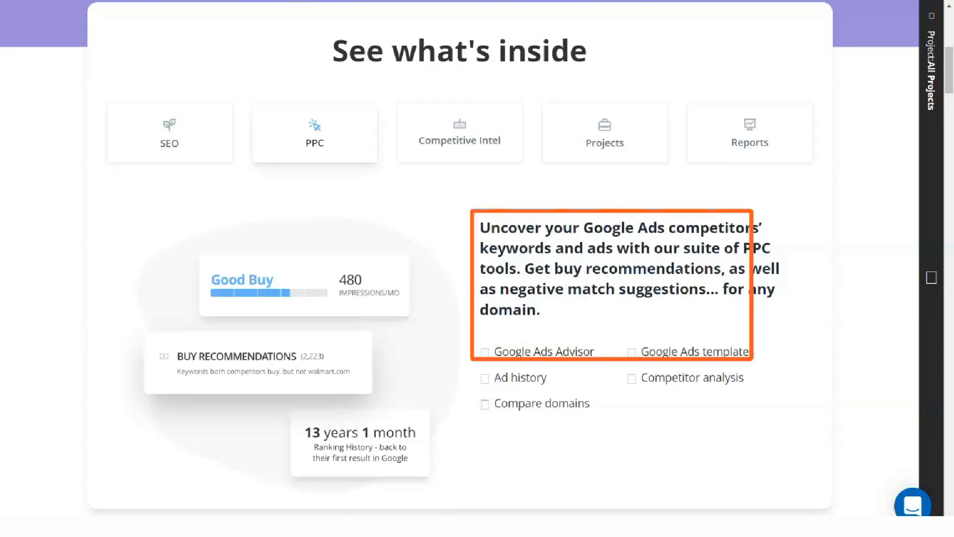
{"action": "left_click", "coordinate": [459, 132]}
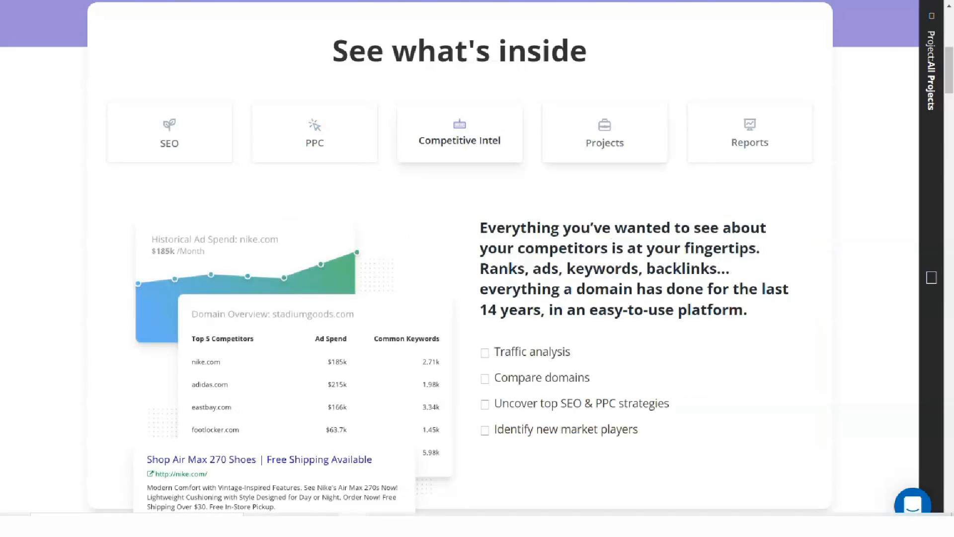
{"action": "left_click", "coordinate": [604, 132]}
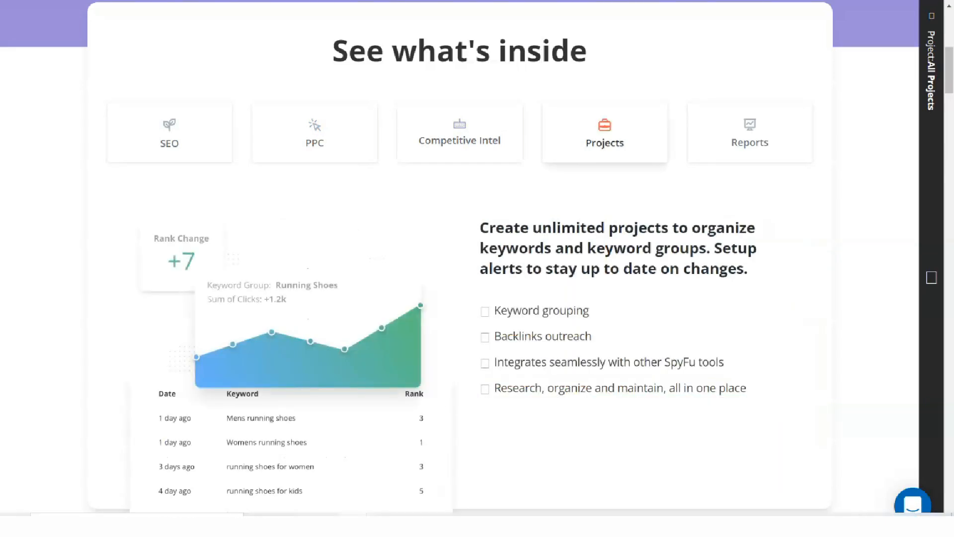
{"action": "left_click", "coordinate": [749, 132]}
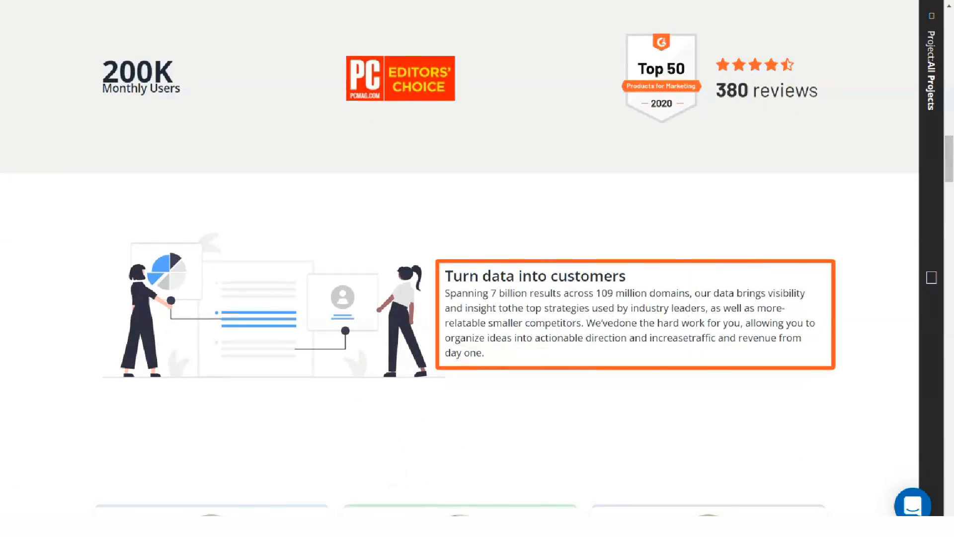
- Scroll the homepage through the testimonials and the PPC and SEO tool sections
{"action": "scroll", "scroll_direction": "down", "scroll_amount": 3}
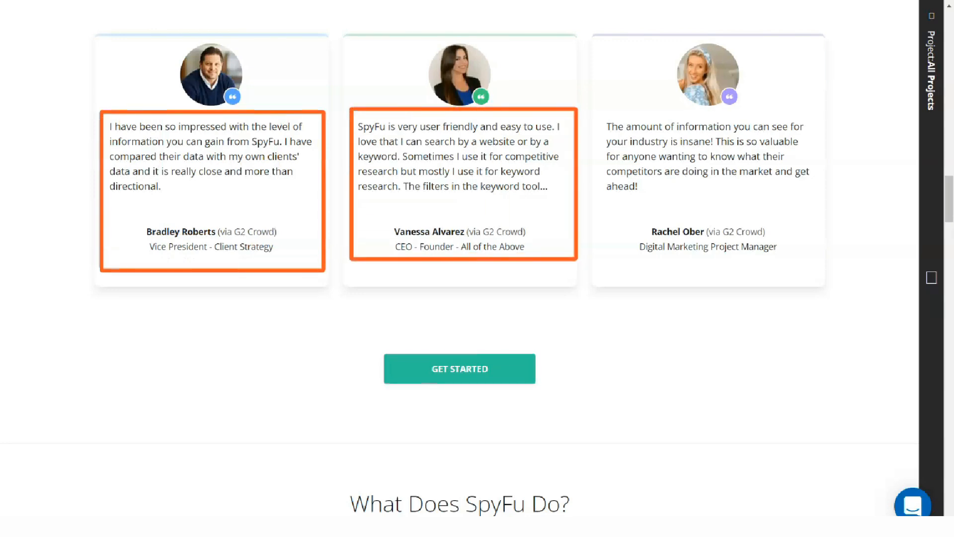
{"action": "scroll", "scroll_direction": "down", "scroll_amount": 3}
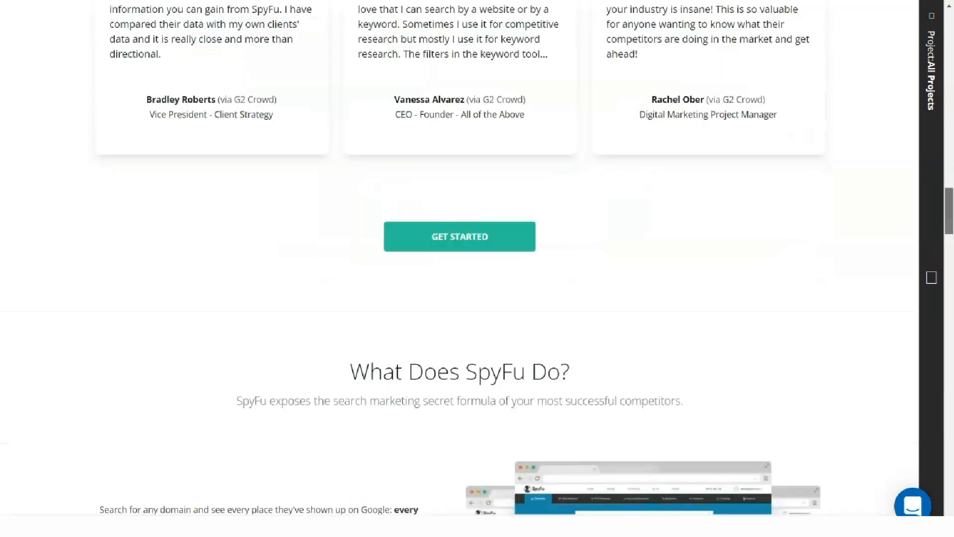
{"action": "scroll", "scroll_direction": "down", "scroll_amount": 3}
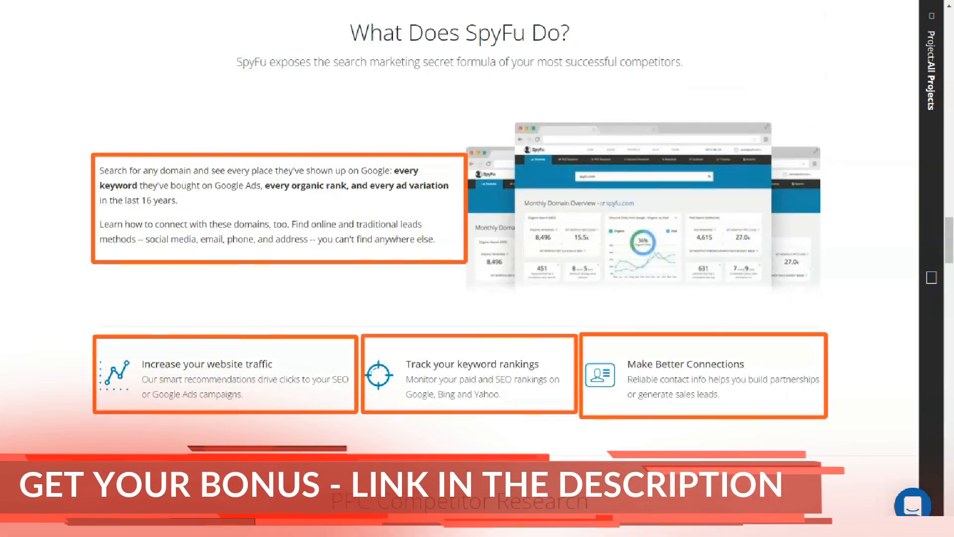
{"action": "scroll", "scroll_direction": "down", "scroll_amount": 3}
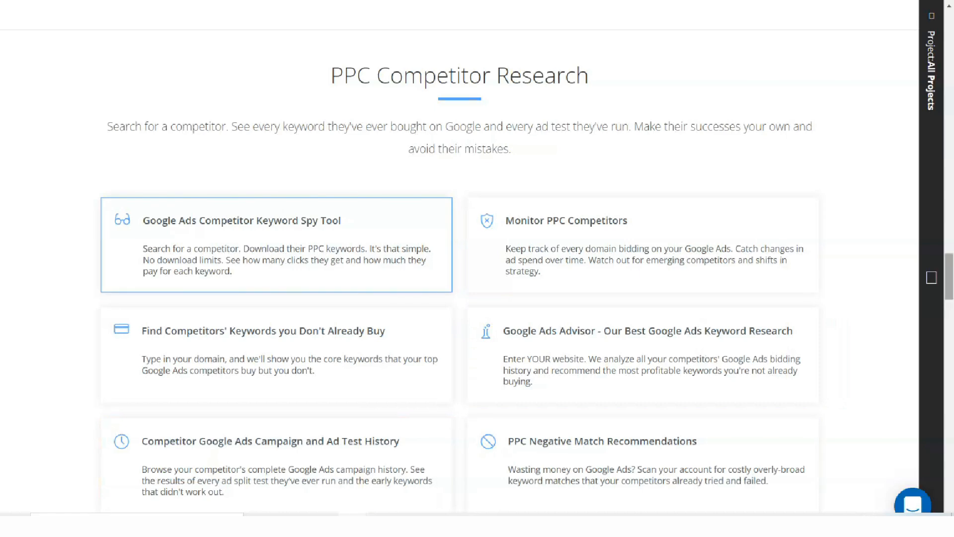
{"action": "scroll", "scroll_direction": "down", "scroll_amount": 3}
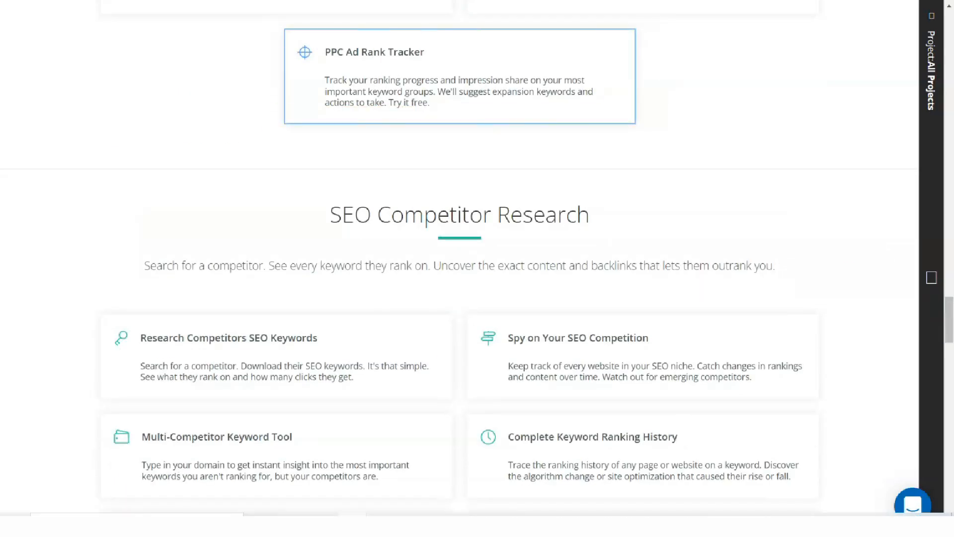
- Continue down past Keyword Research, Domain Leads and the Step-by-Step Guides to the page end
{"action": "scroll", "scroll_direction": "down", "scroll_amount": 3}
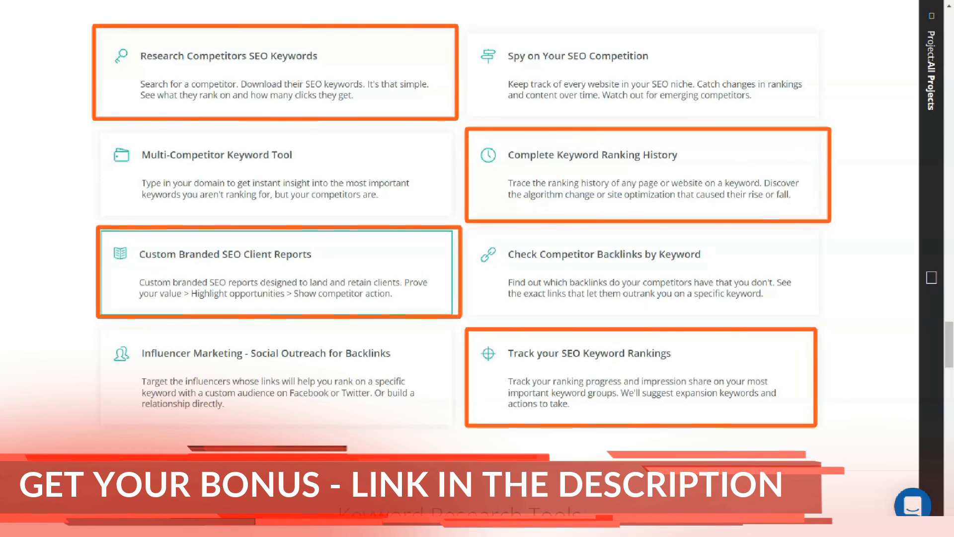
{"action": "scroll", "scroll_direction": "down", "scroll_amount": 3}
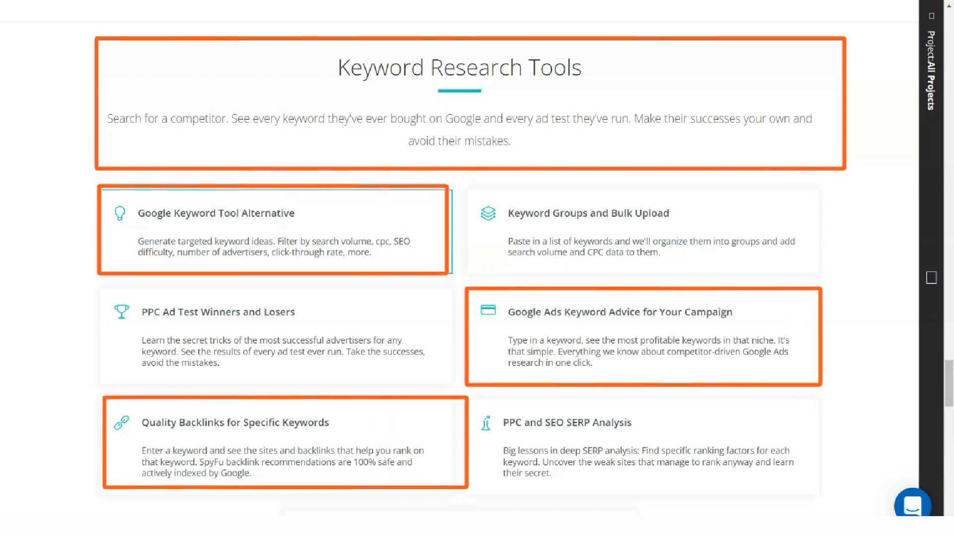
{"action": "scroll", "scroll_direction": "down", "scroll_amount": 3}
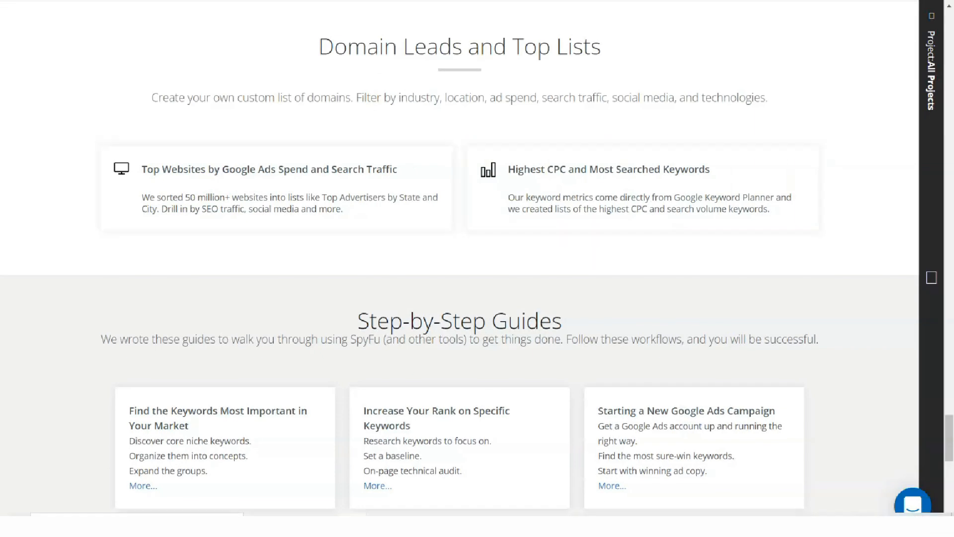
{"action": "scroll", "scroll_direction": "down", "scroll_amount": 3}
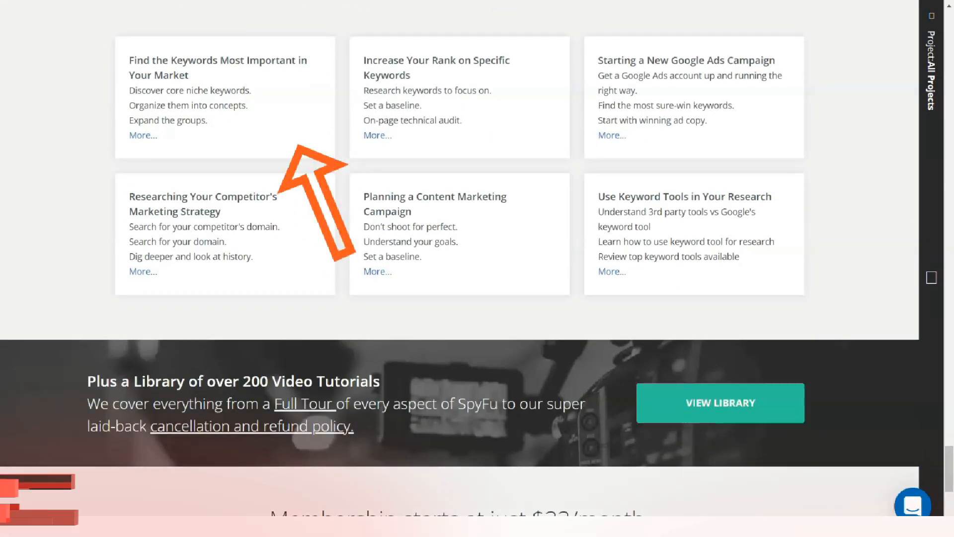
{"action": "scroll", "scroll_direction": "down", "scroll_amount": 3}
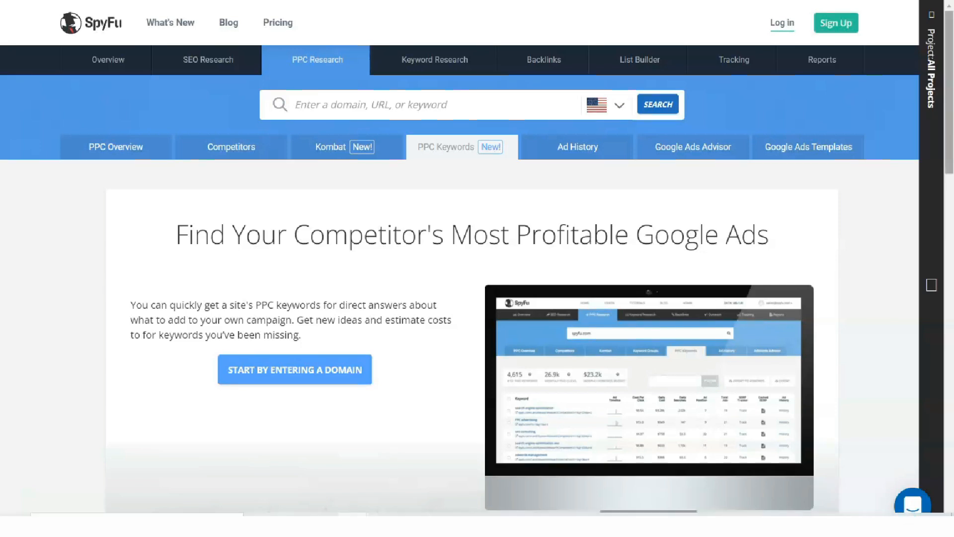
- Scroll through the PPC Keywords feature page and back toward its top
{"action": "scroll", "scroll_direction": "down", "scroll_amount": 3}
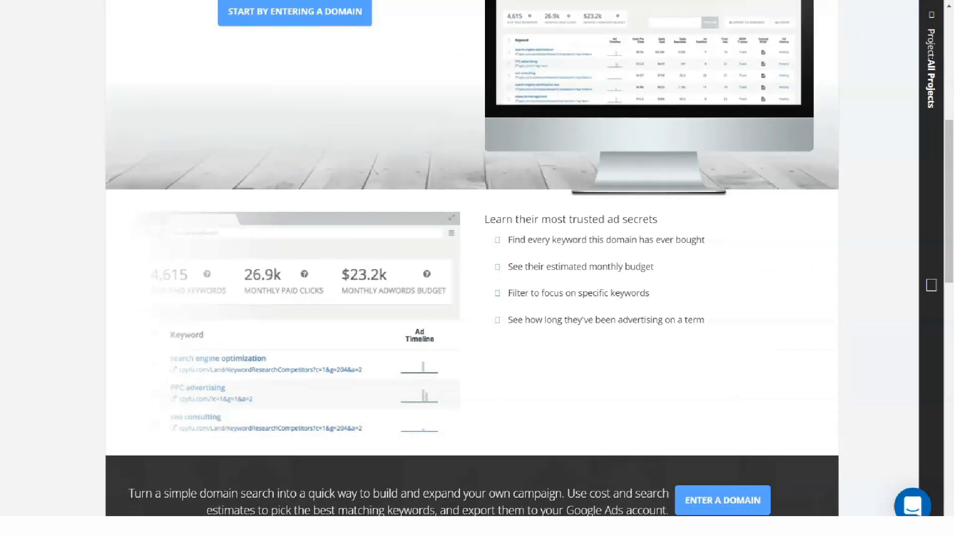
{"action": "scroll", "scroll_direction": "down", "scroll_amount": 3}
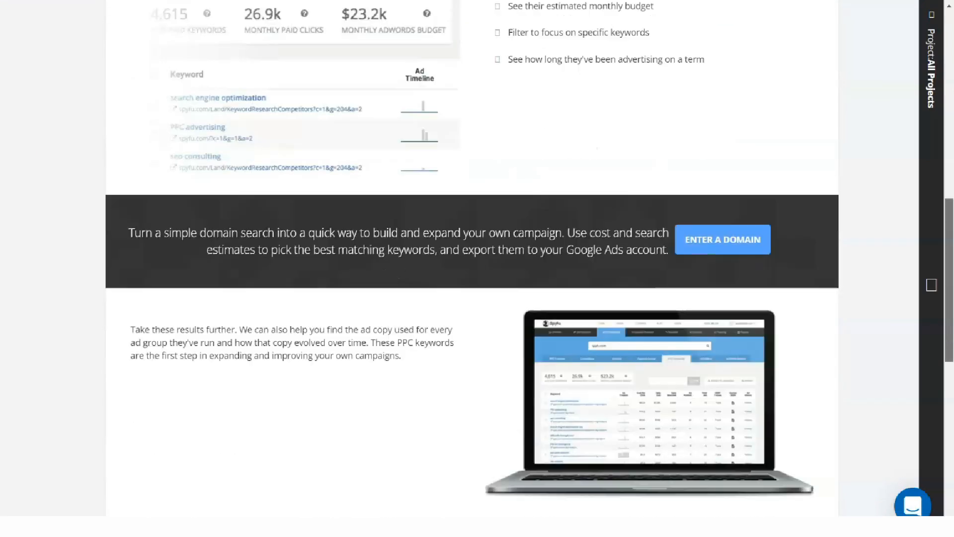
{"action": "scroll", "scroll_direction": "down", "scroll_amount": 3}
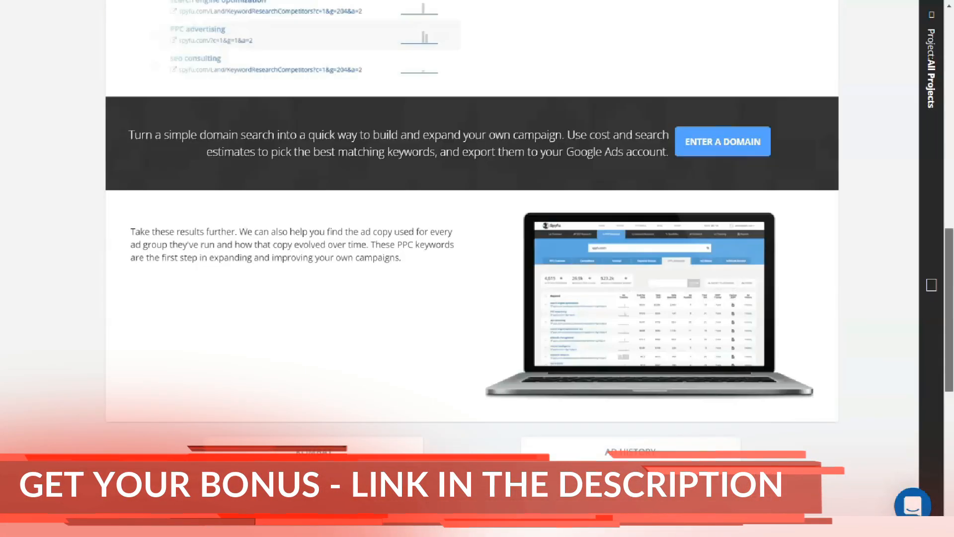
{"action": "scroll", "scroll_direction": "up", "scroll_amount": 3}
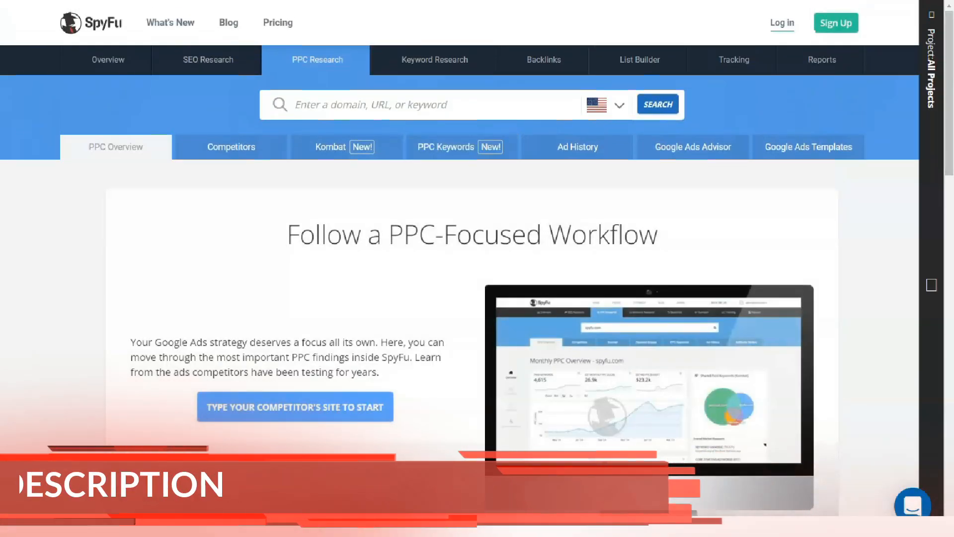
- Scroll through the PPC Overview and Competitors feature content and back up
{"action": "scroll", "scroll_direction": "down", "scroll_amount": 3}
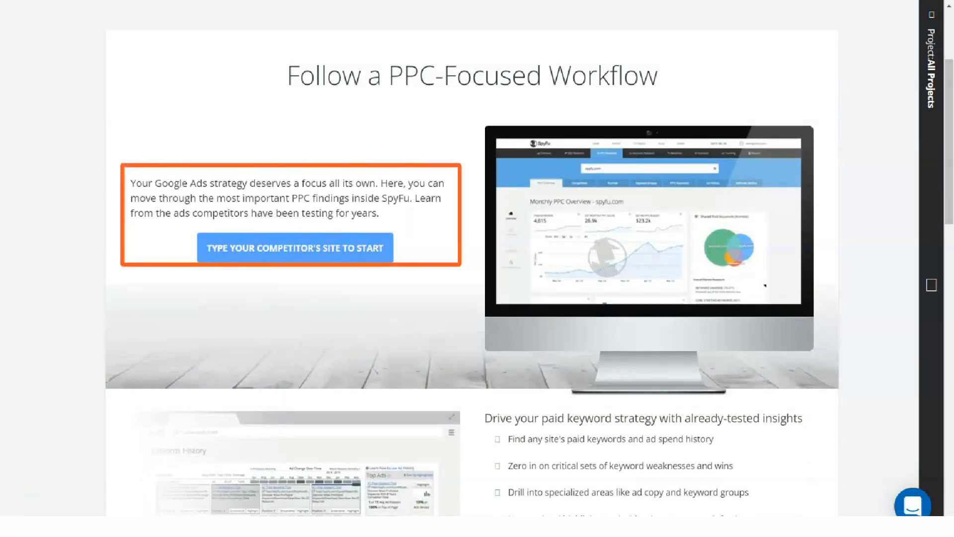
{"action": "scroll", "scroll_direction": "down", "scroll_amount": 3}
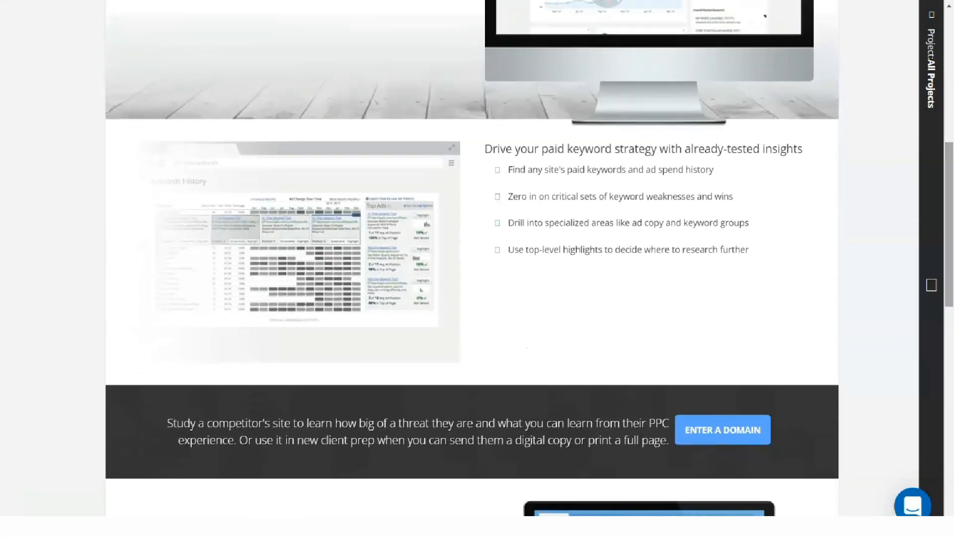
{"action": "scroll", "scroll_direction": "down", "scroll_amount": 3}
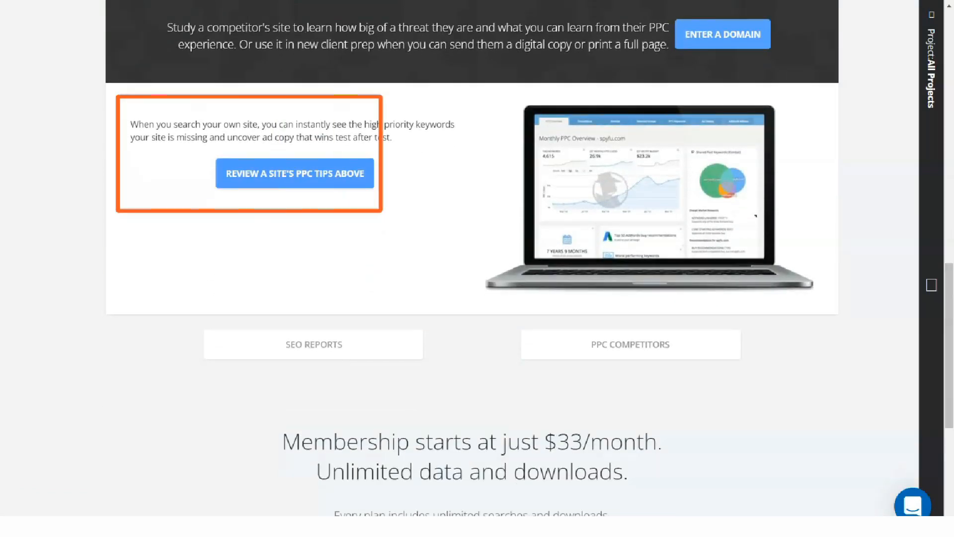
{"action": "scroll", "scroll_direction": "down", "scroll_amount": 3}
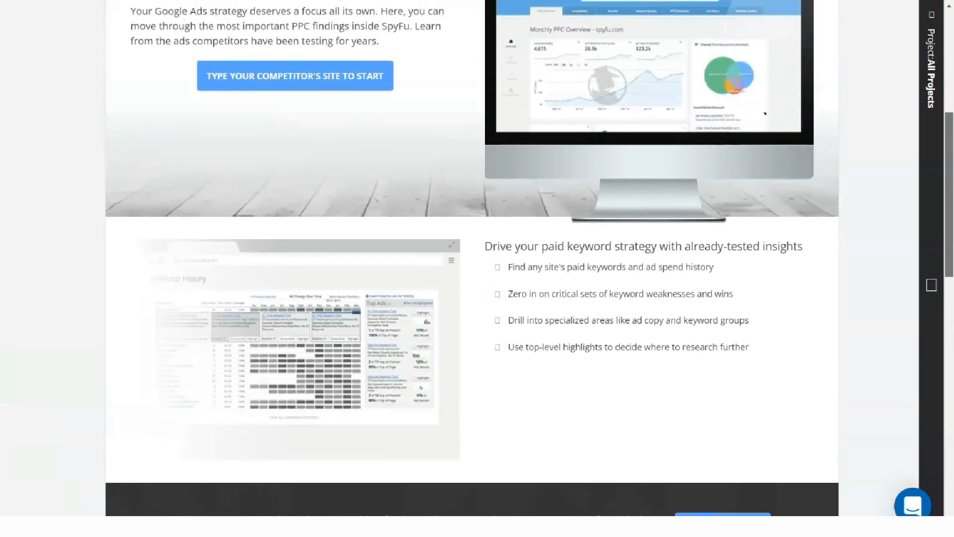
{"action": "scroll", "scroll_direction": "up", "scroll_amount": 3}
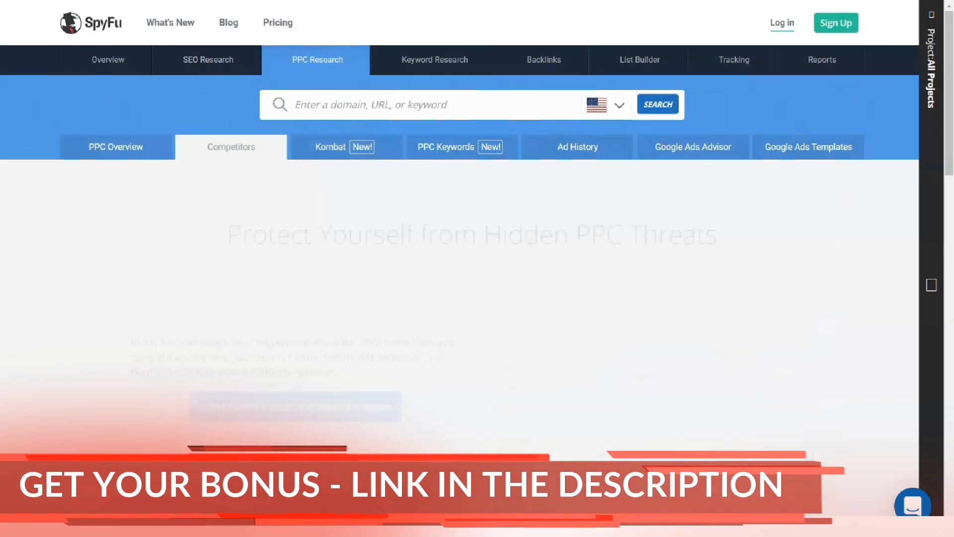
- Visit the PPC Keywords and Google Ads Advisor pages, then move to Keyword Research's Keyword Overview
{"action": "left_click", "coordinate": [446, 147]}
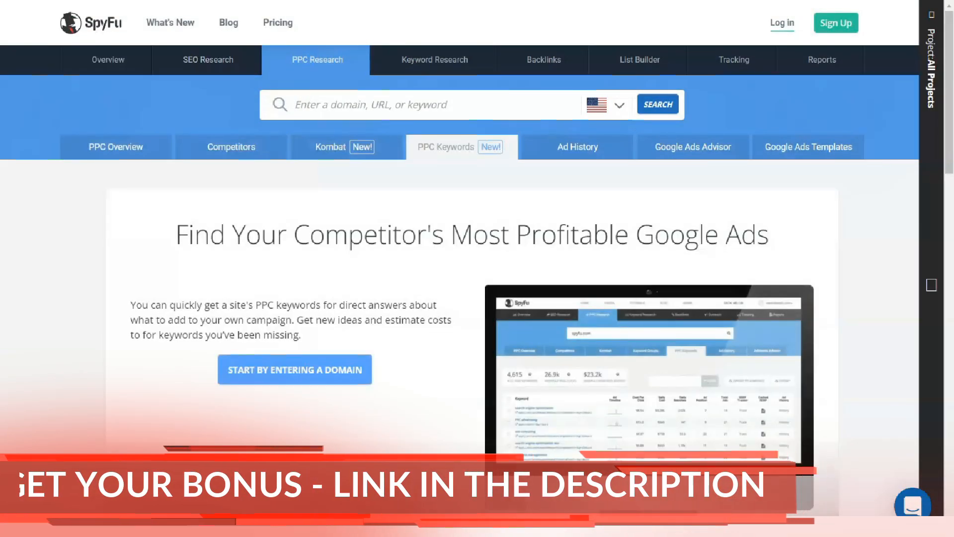
{"action": "left_click", "coordinate": [692, 147]}
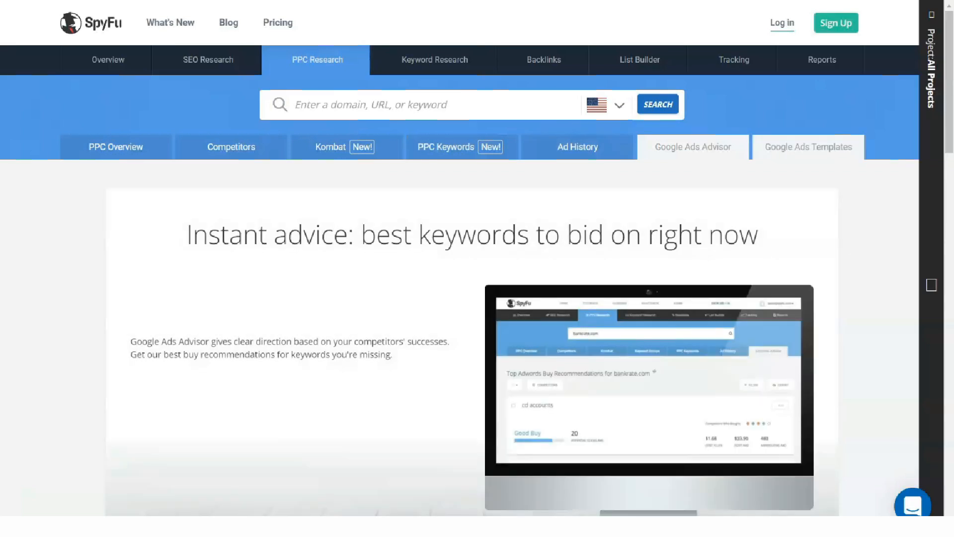
{"action": "left_click", "coordinate": [433, 60]}
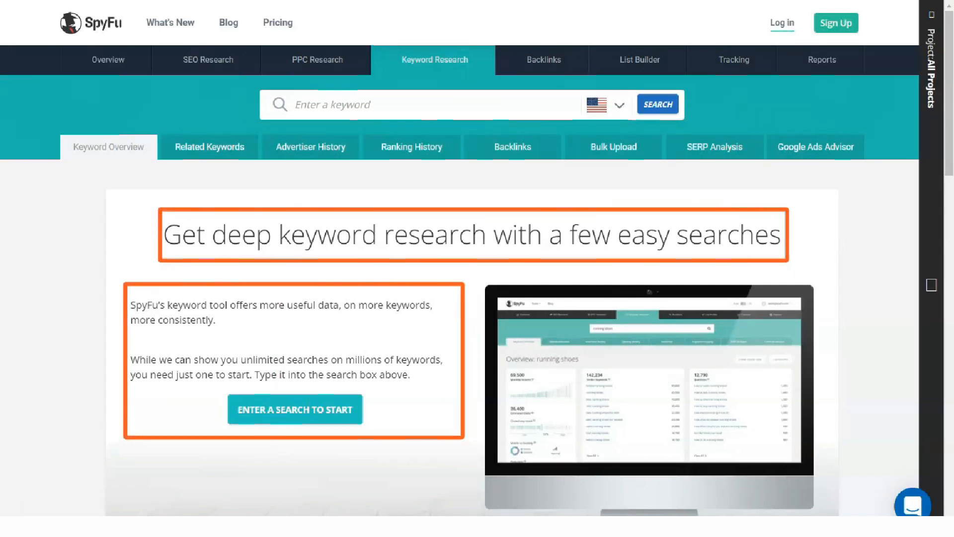
- Scroll through the Related Keywords feature page and back toward the top
{"action": "scroll", "scroll_direction": "down", "scroll_amount": 3}
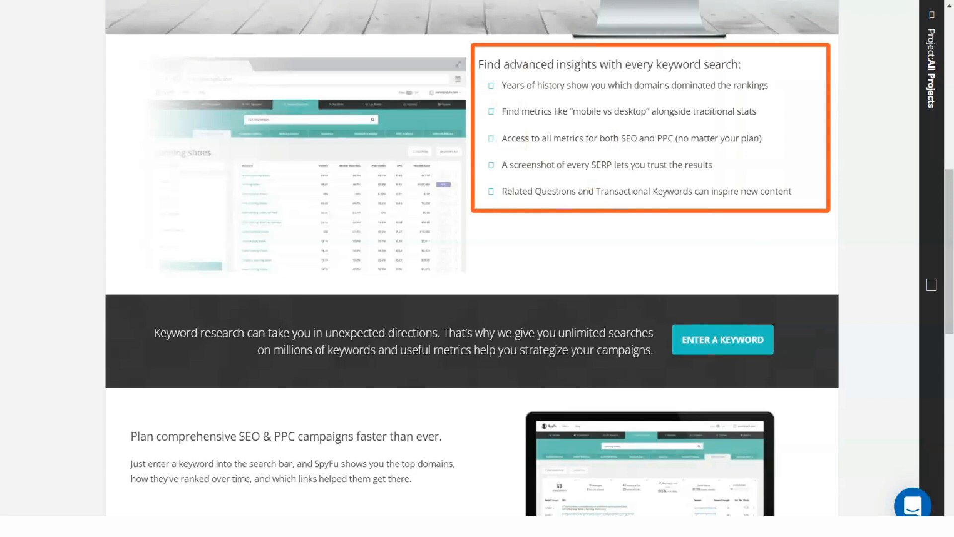
{"action": "scroll", "scroll_direction": "down", "scroll_amount": 3}
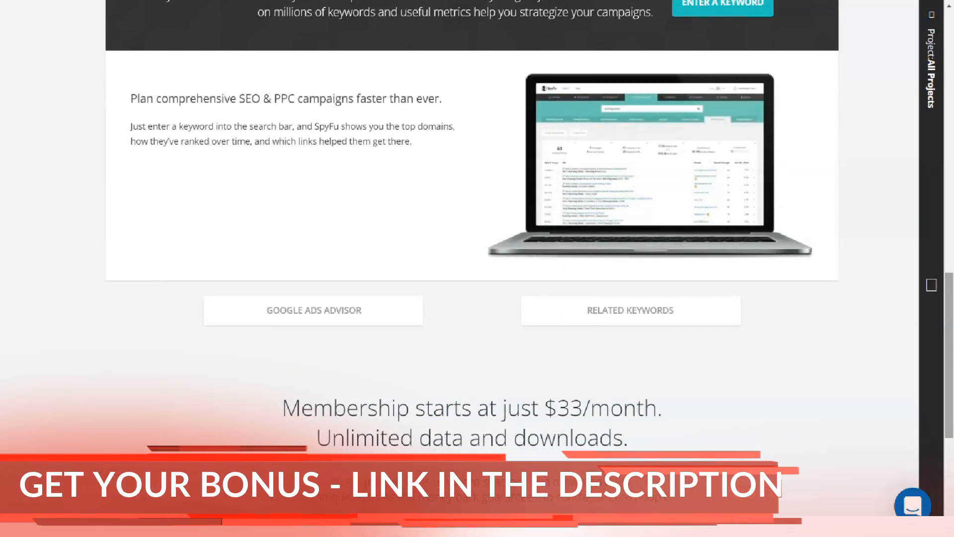
{"action": "scroll", "scroll_direction": "down", "scroll_amount": 3}
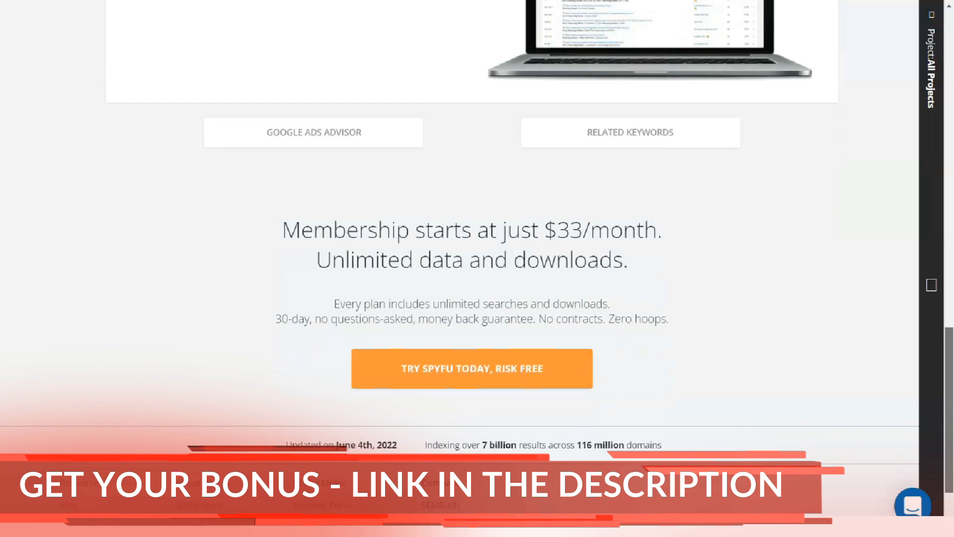
{"action": "scroll", "scroll_direction": "down", "scroll_amount": 3}
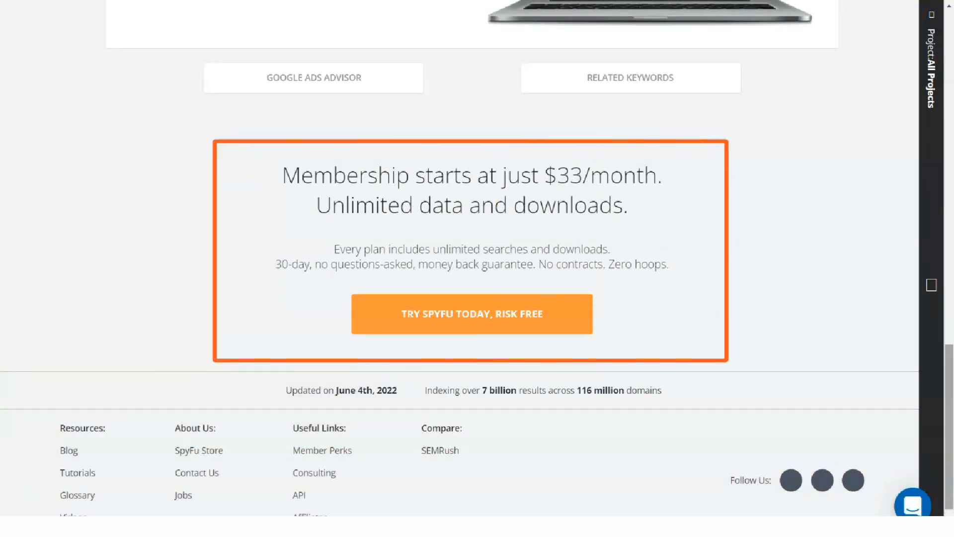
{"action": "scroll", "scroll_direction": "up", "scroll_amount": 3}
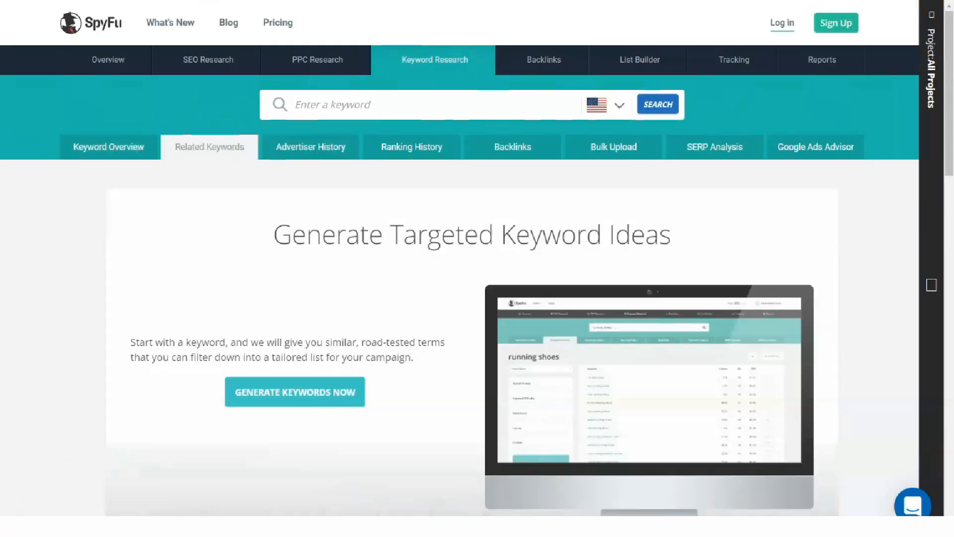
- Visit the Advertiser History, Ranking History, Backlinks and Bulk Upload feature pages in turn
{"action": "left_click", "coordinate": [310, 147]}
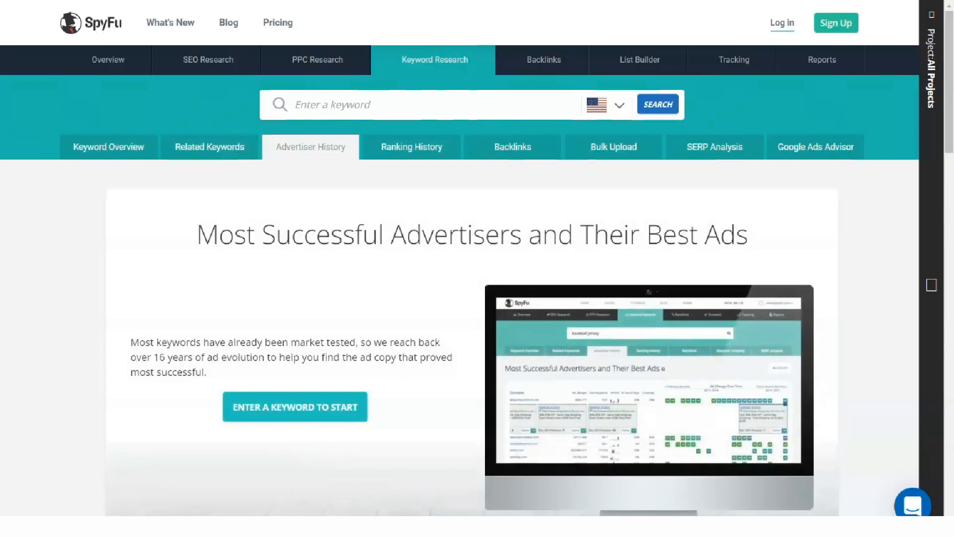
{"action": "left_click", "coordinate": [411, 148]}
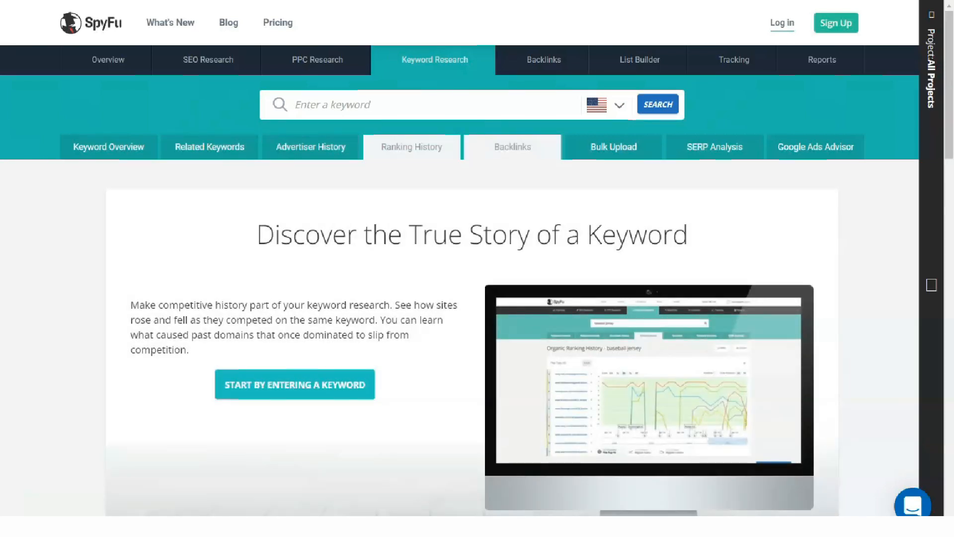
{"action": "left_click", "coordinate": [512, 147]}
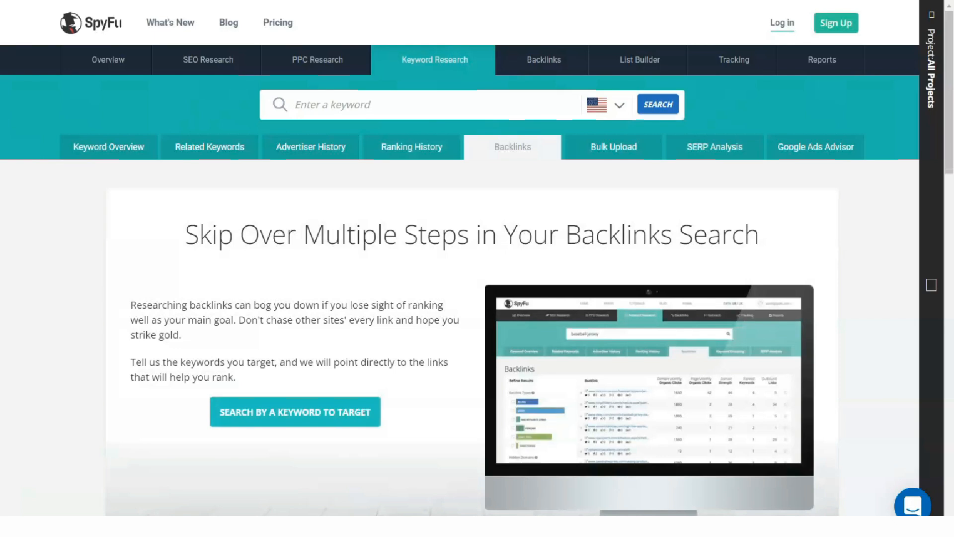
{"action": "left_click", "coordinate": [614, 147]}
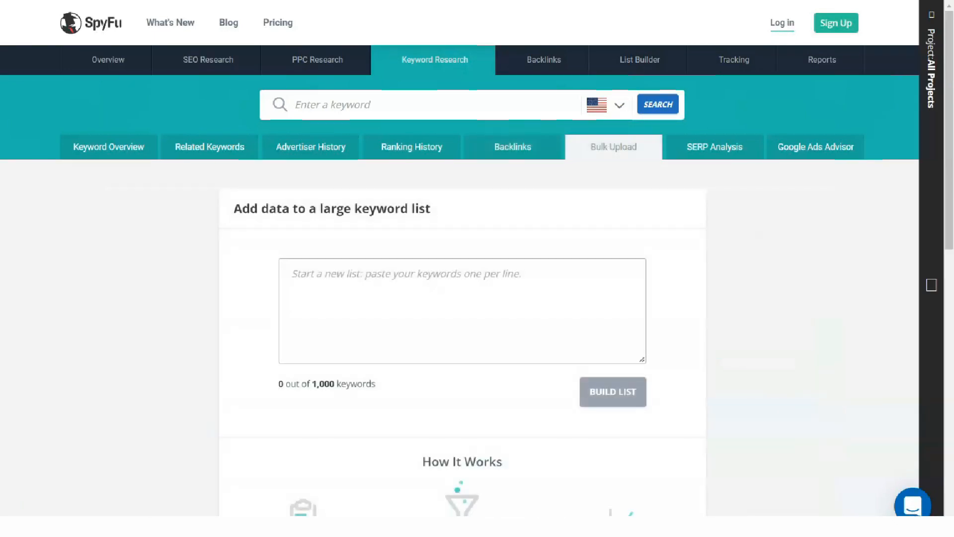
- Read down the Bulk Upload page, then move to the Google Ads Advisor feature page
{"action": "scroll", "scroll_direction": "down", "scroll_amount": 3}
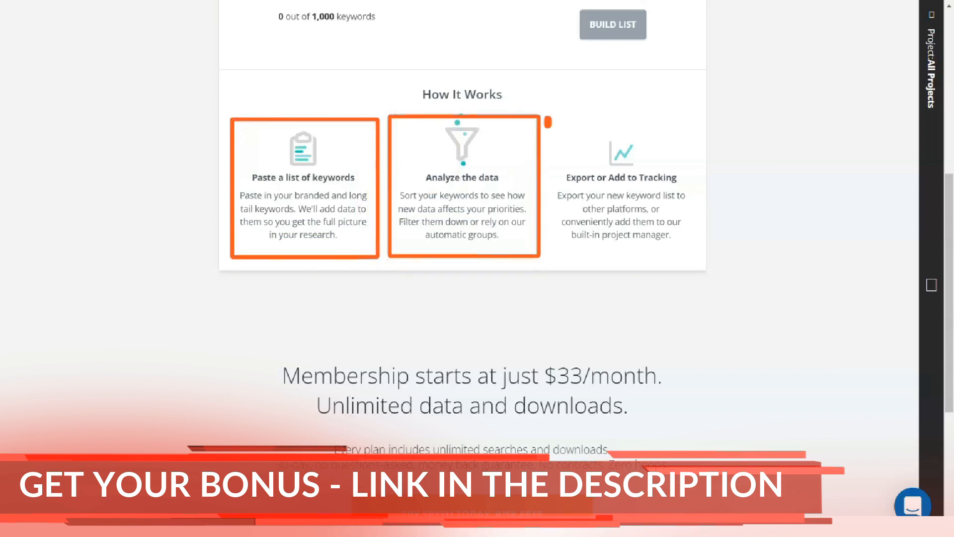
{"action": "scroll", "scroll_direction": "down", "scroll_amount": 3}
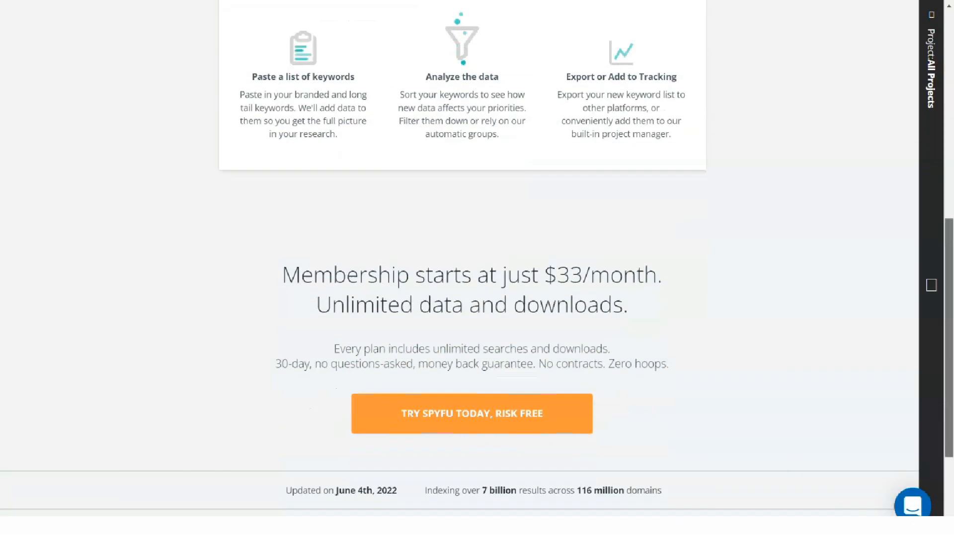
{"action": "scroll", "scroll_direction": "up", "scroll_amount": 3}
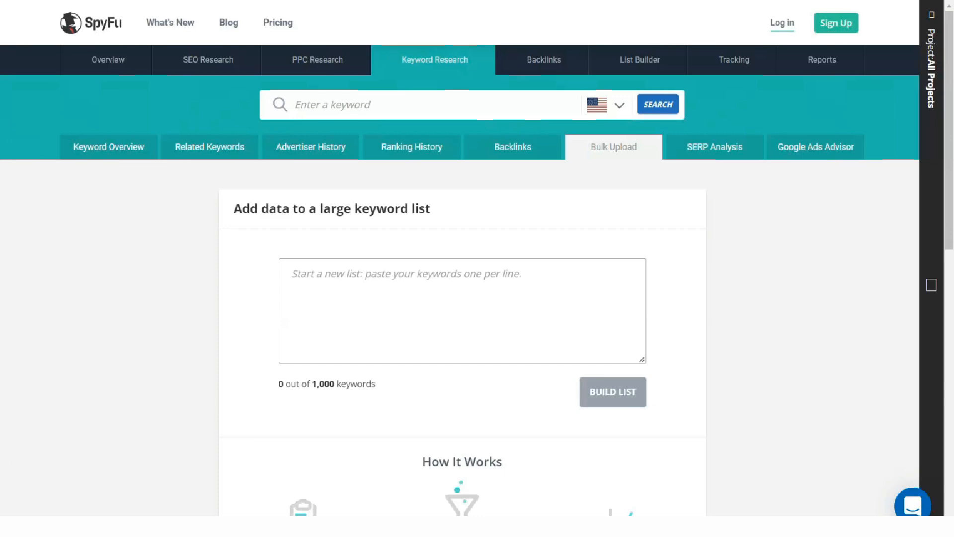
{"action": "left_click", "coordinate": [815, 147]}
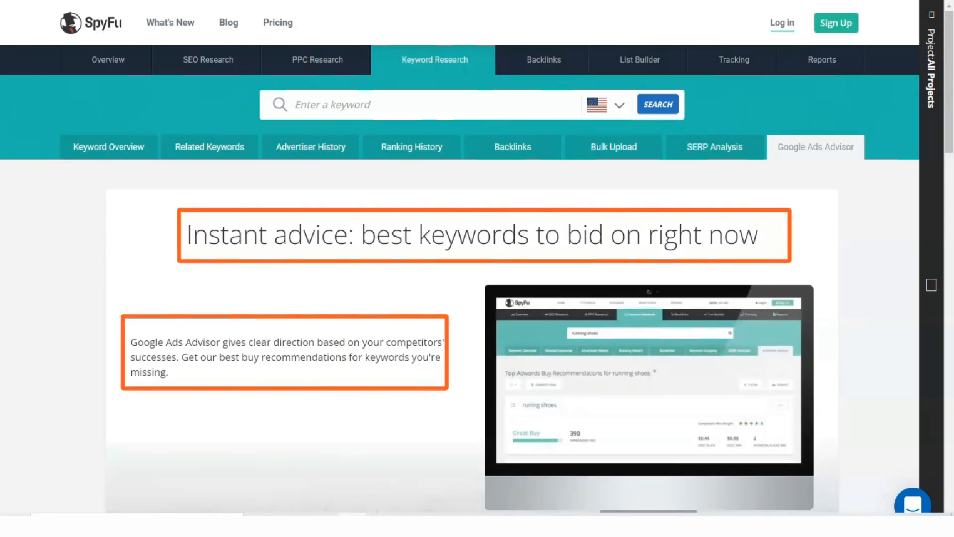
{"action": "scroll", "scroll_direction": "down", "scroll_amount": 3}
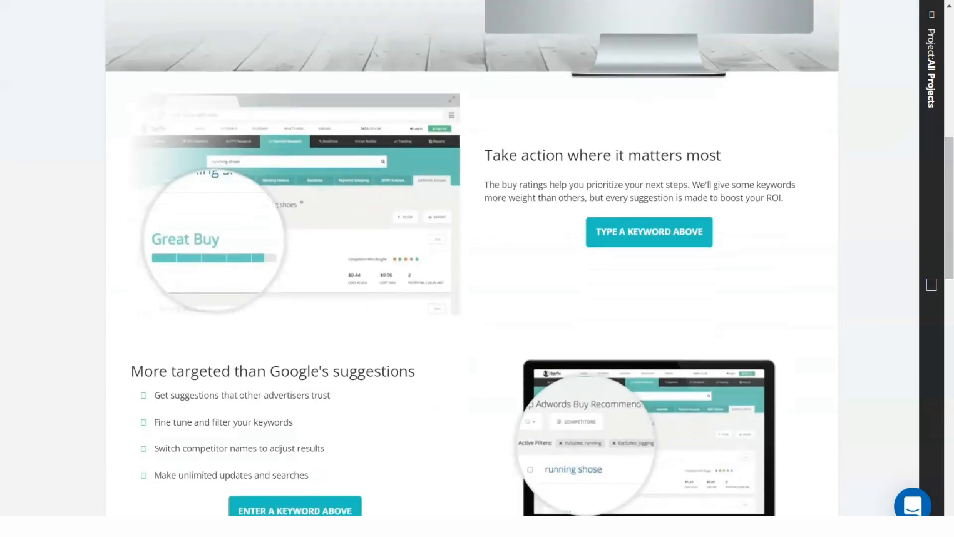
{"action": "scroll", "scroll_direction": "down", "scroll_amount": 3}
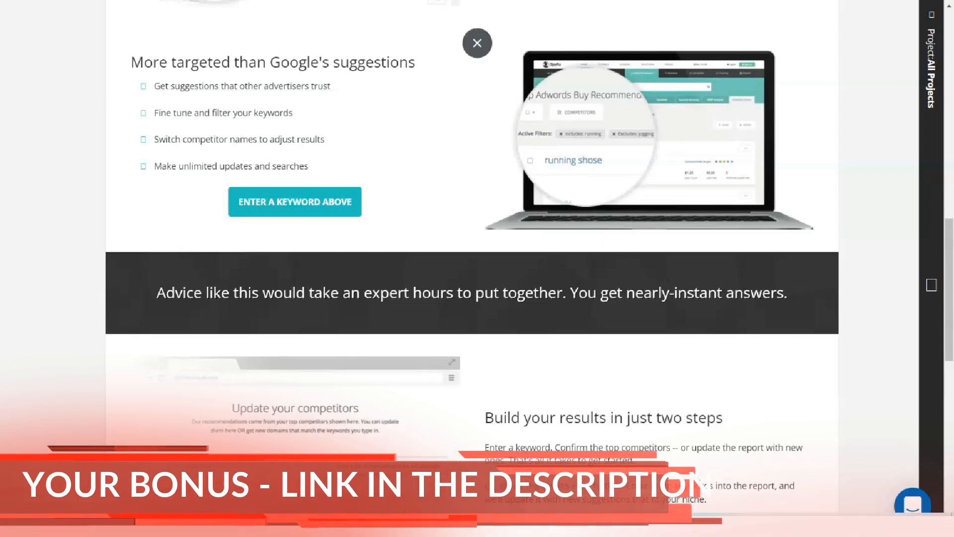
{"action": "scroll", "scroll_direction": "down", "scroll_amount": 3}
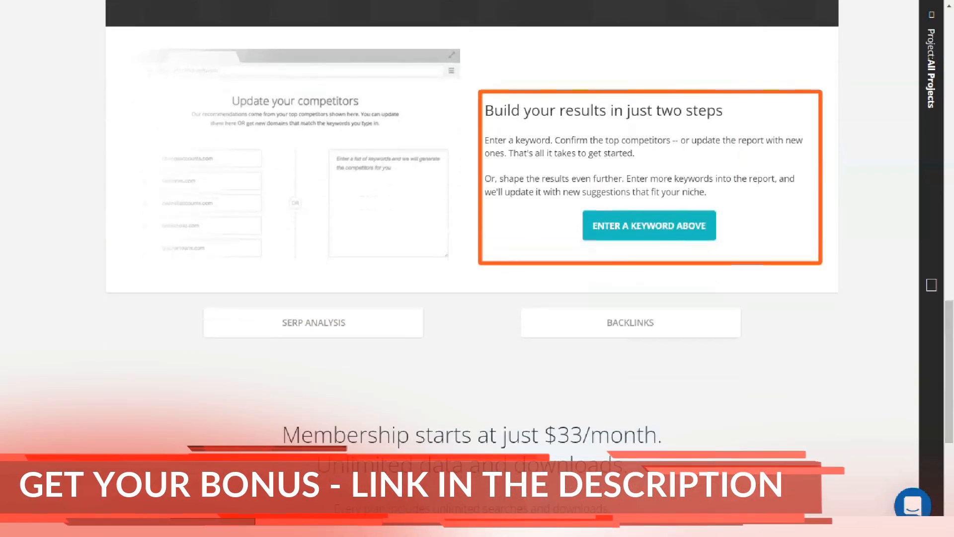
{"action": "scroll", "scroll_direction": "down", "scroll_amount": 3}
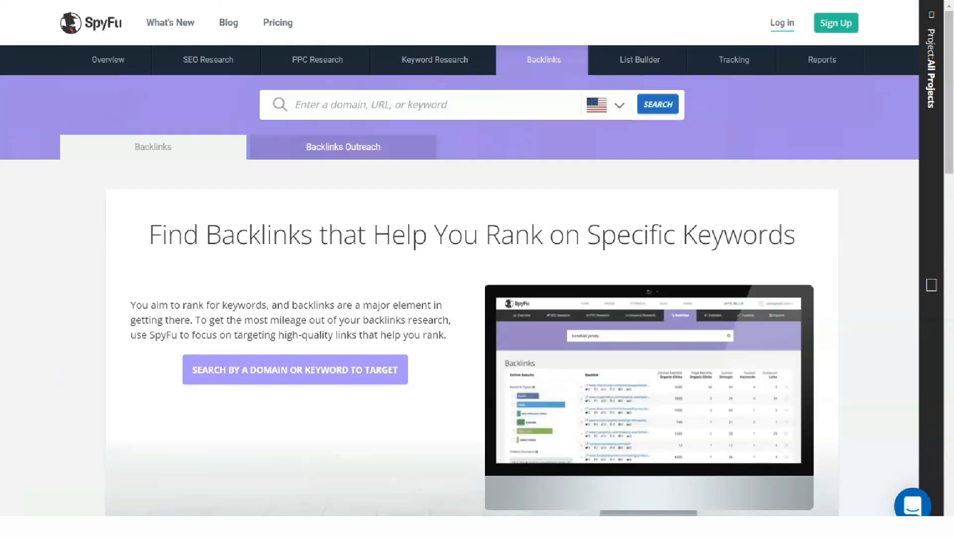
{"action": "mouse_move", "coordinate": [294, 341]}
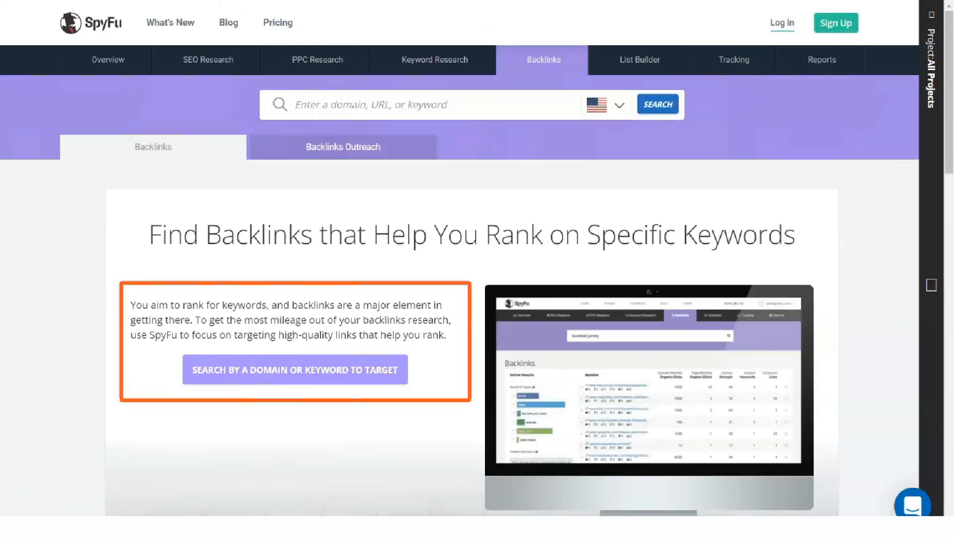
- Read the Backlinks feature page to its end and move on to Backlinks Outreach
{"action": "scroll", "scroll_direction": "down", "scroll_amount": 3}
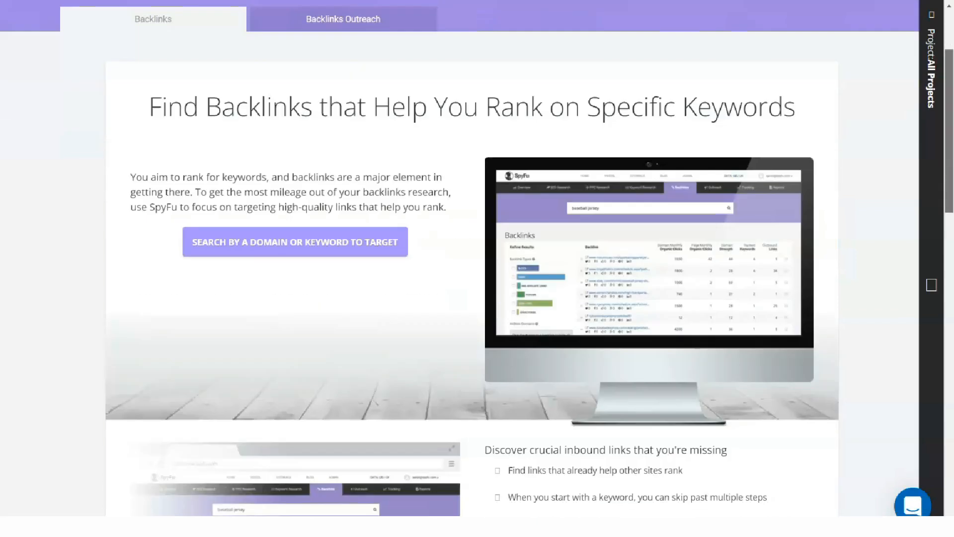
{"action": "scroll", "scroll_direction": "down", "scroll_amount": 3}
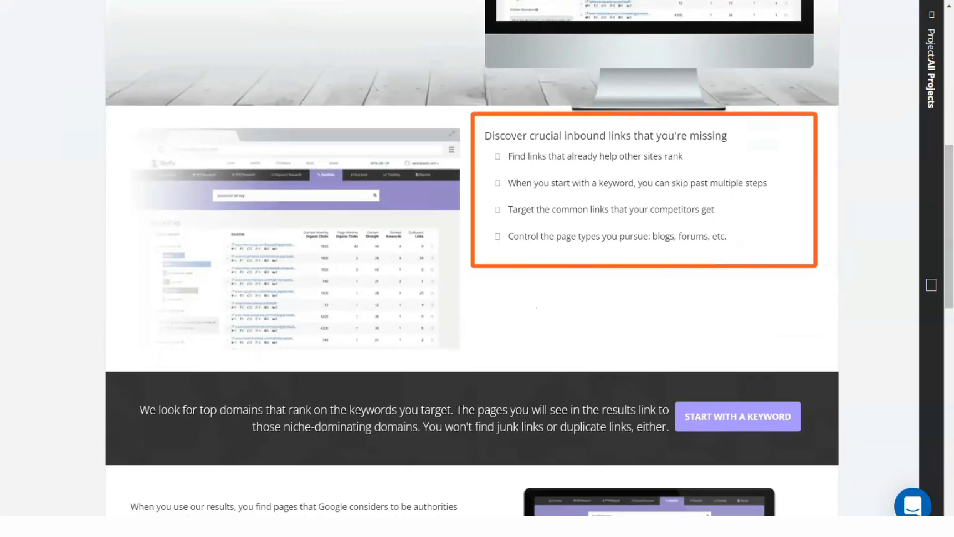
{"action": "scroll", "scroll_direction": "down", "scroll_amount": 3}
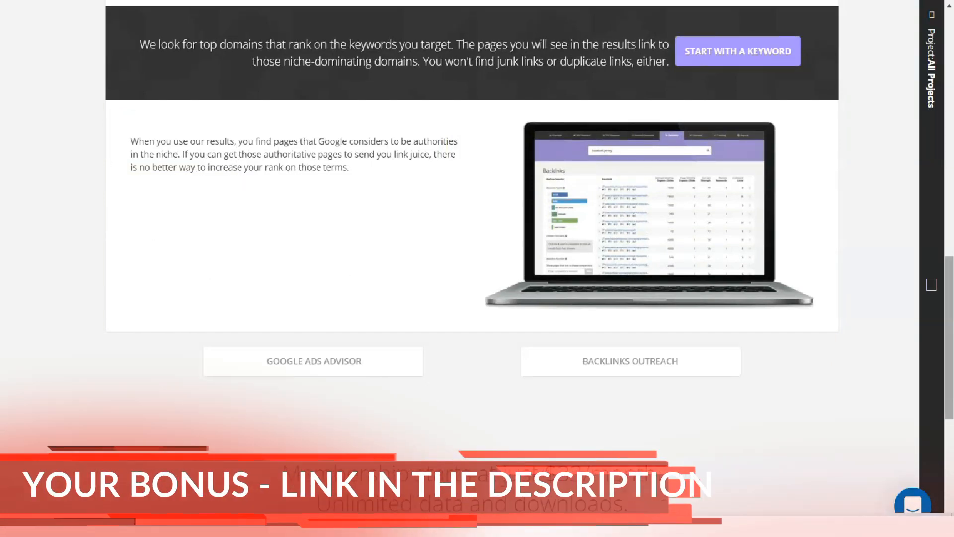
{"action": "left_click", "coordinate": [631, 360]}
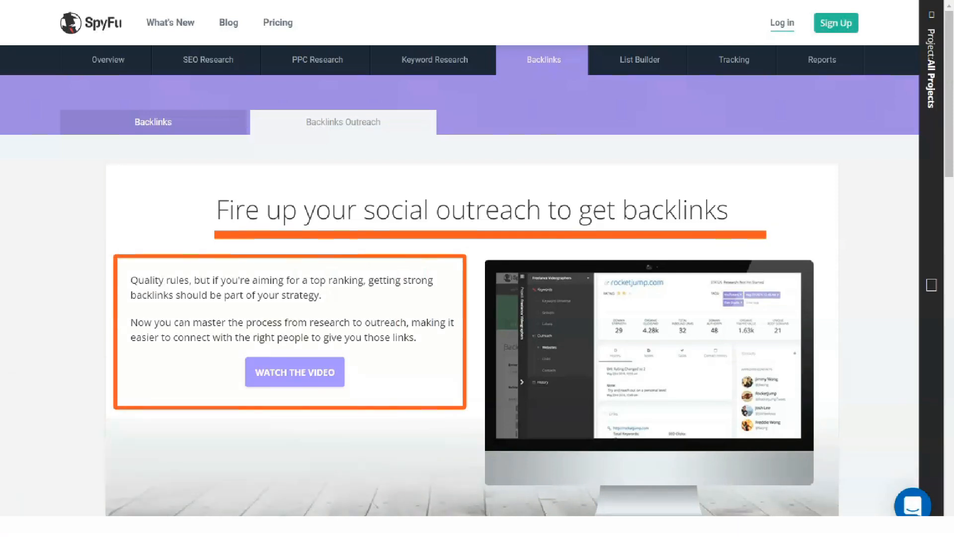
- Read down the Backlinks Outreach page, then go to List Builder's Domain Top Lists
{"action": "scroll", "scroll_direction": "down", "scroll_amount": 3}
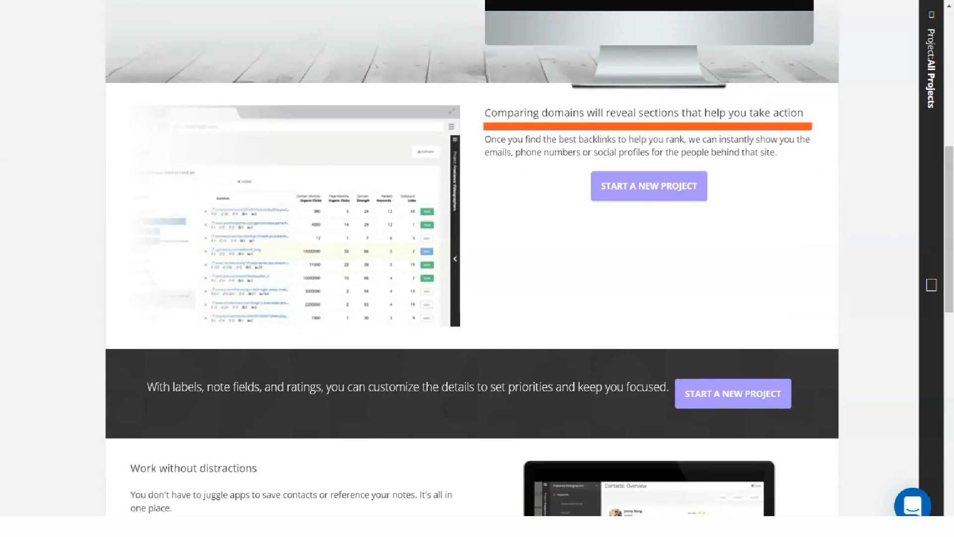
{"action": "scroll", "scroll_direction": "down", "scroll_amount": 3}
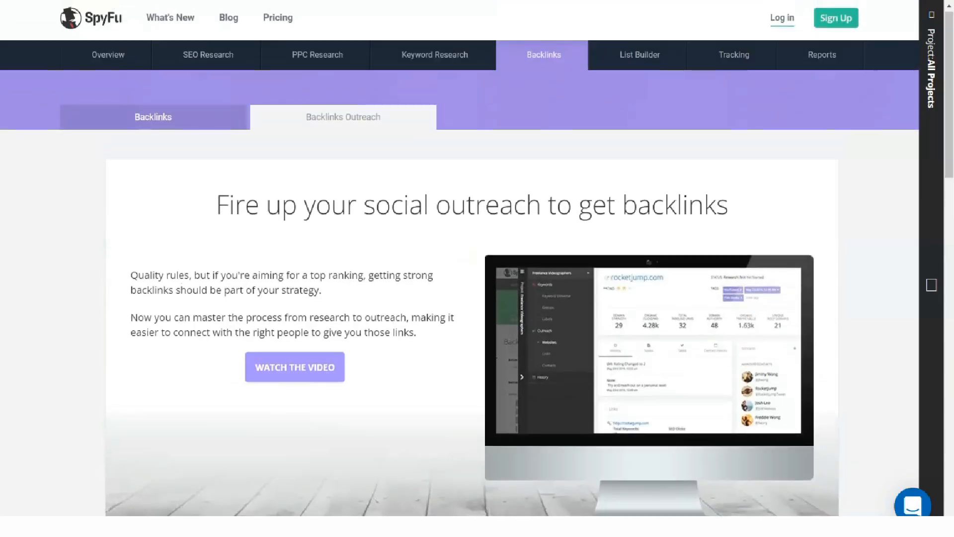
{"action": "left_click", "coordinate": [637, 55]}
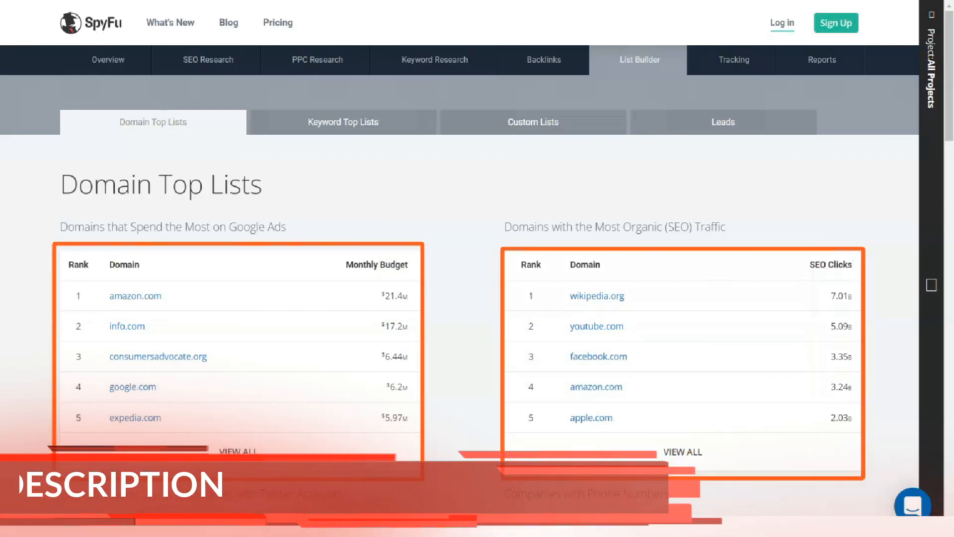
{"action": "scroll", "scroll_direction": "down", "scroll_amount": 3}
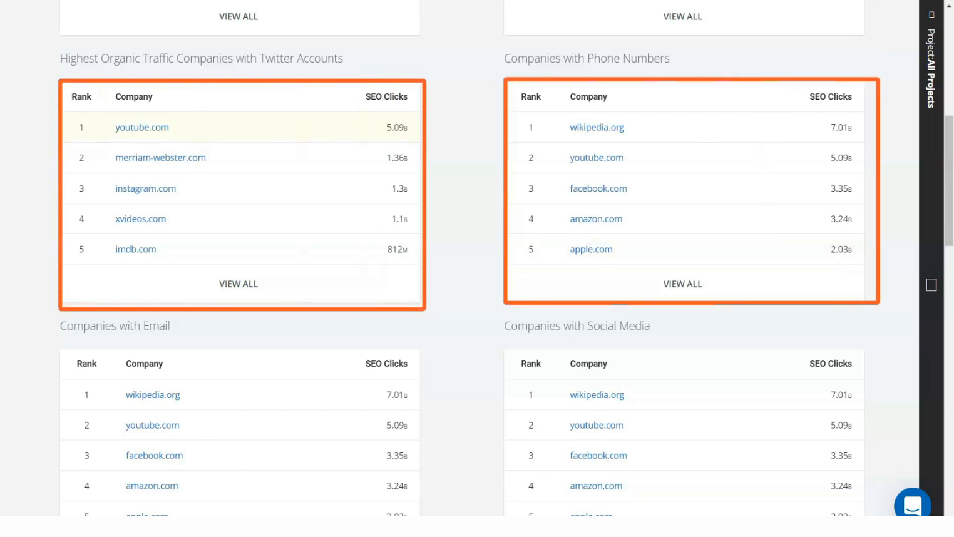
{"action": "scroll", "scroll_direction": "down", "scroll_amount": 3}
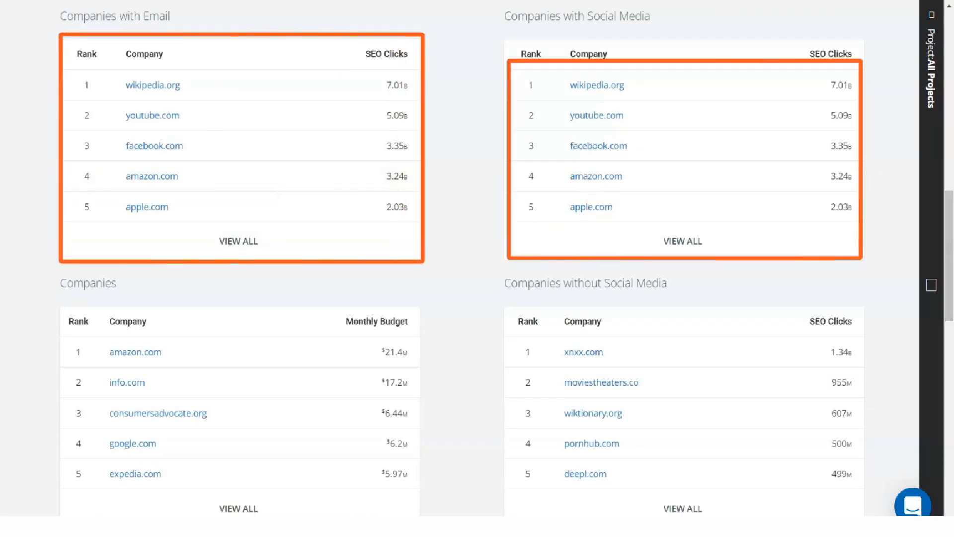
{"action": "scroll", "scroll_direction": "down", "scroll_amount": 3}
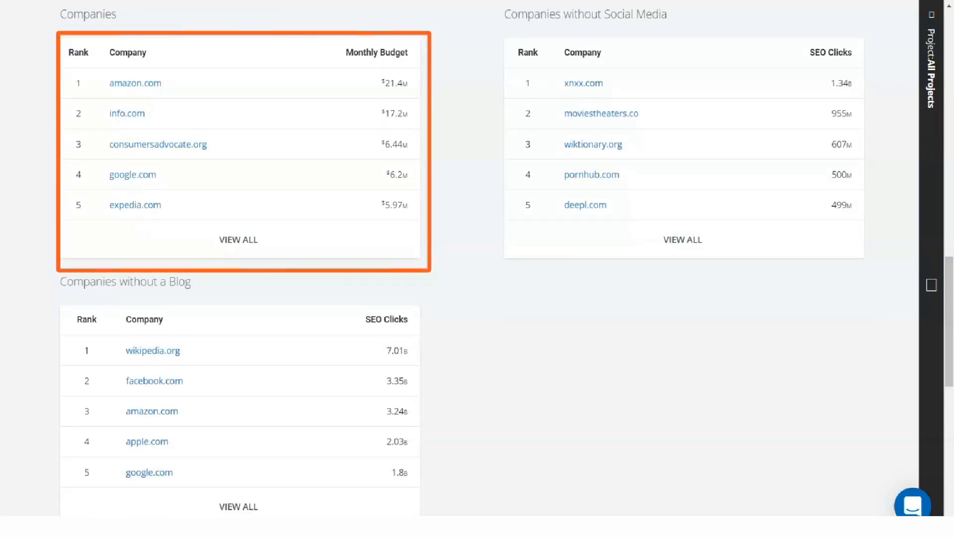
{"action": "scroll", "scroll_direction": "down", "scroll_amount": 3}
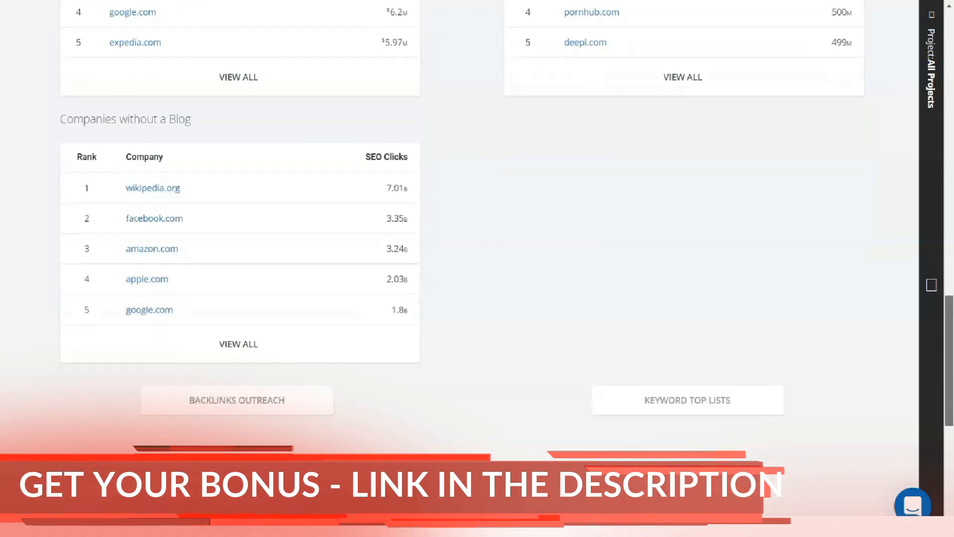
{"action": "scroll", "scroll_direction": "down", "scroll_amount": 3}
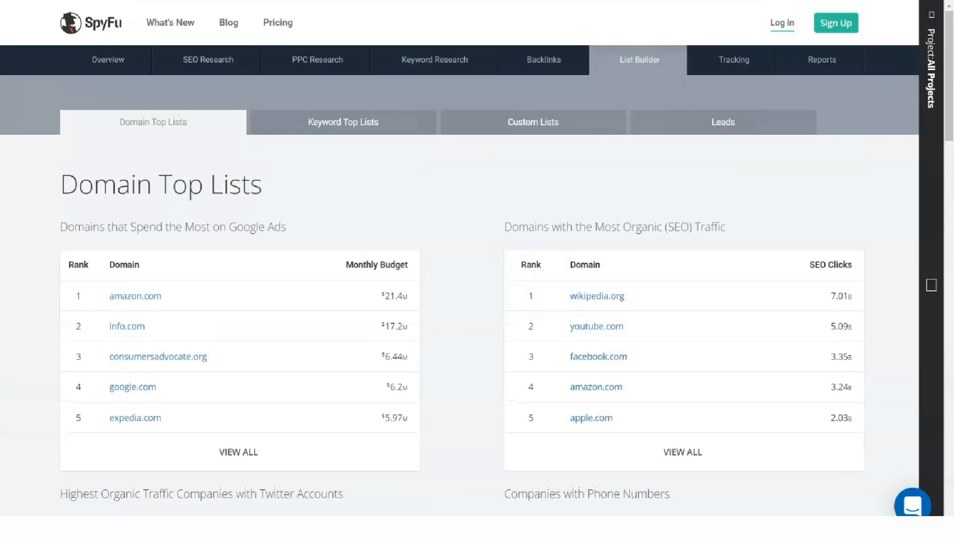
- Scroll past the Most Expensive Keywords tables to the footer and go to Custom Lists
{"action": "scroll", "scroll_direction": "down", "scroll_amount": 3}
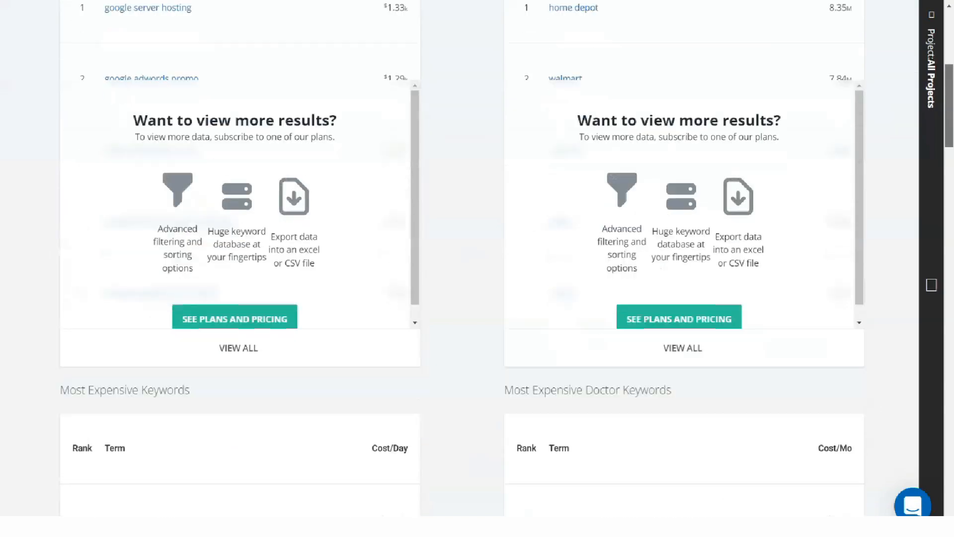
{"action": "scroll", "scroll_direction": "down", "scroll_amount": 3}
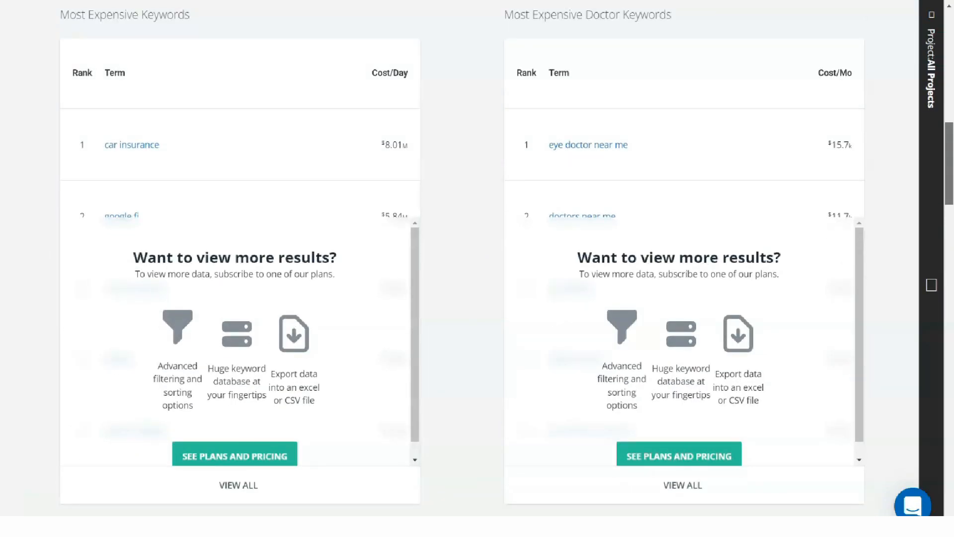
{"action": "scroll", "scroll_direction": "down", "scroll_amount": 3}
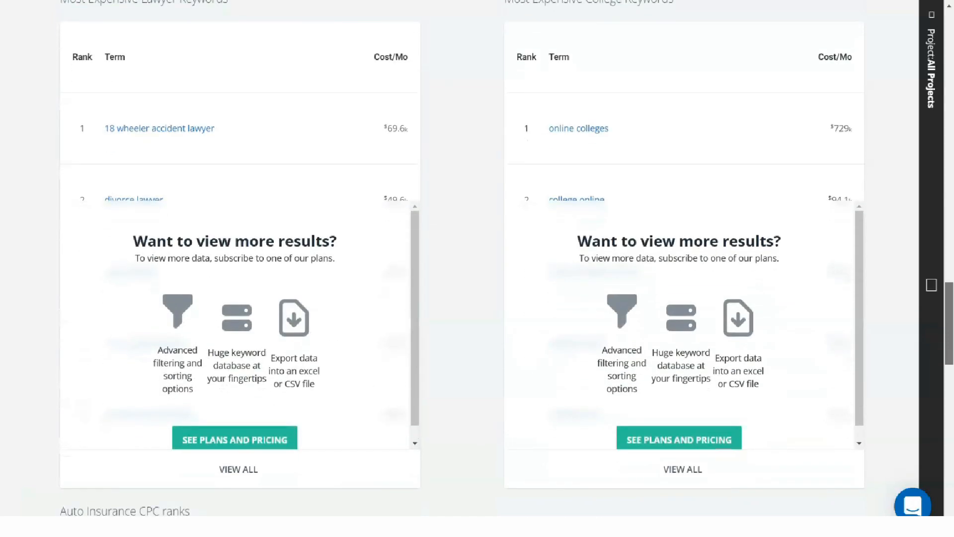
{"action": "scroll", "scroll_direction": "down", "scroll_amount": 3}
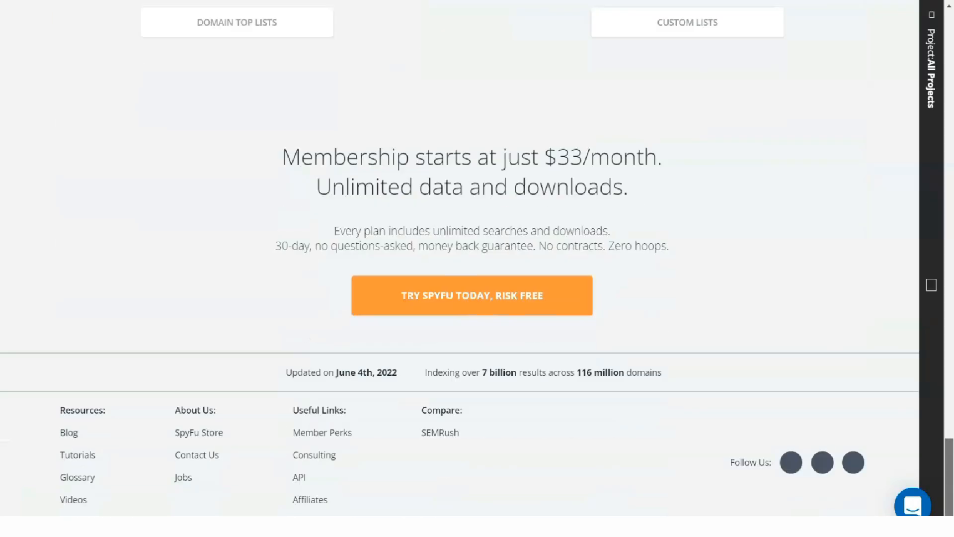
{"action": "left_click", "coordinate": [341, 85]}
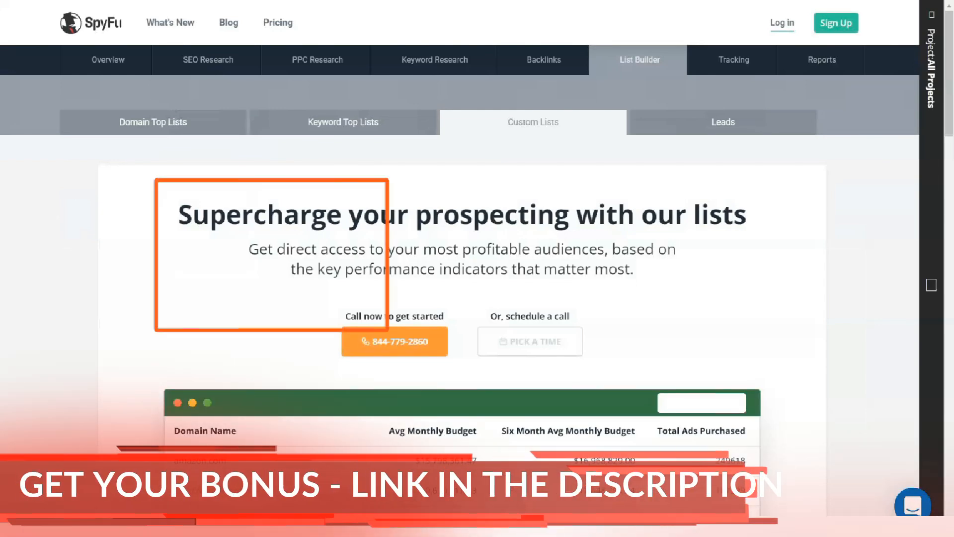
- Scroll through the Custom Lists page, then the Leads page down to its footer and back
{"action": "scroll", "scroll_direction": "down", "scroll_amount": 3}
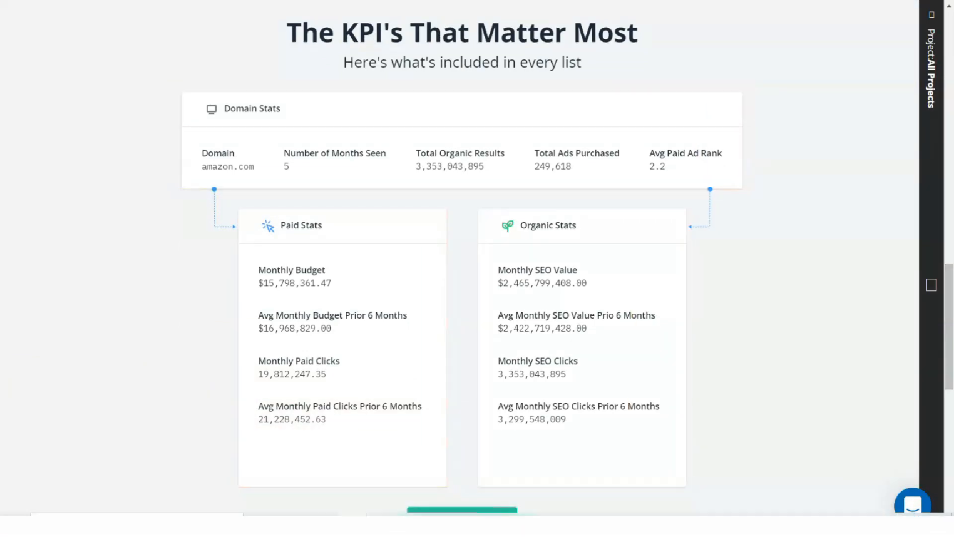
{"action": "scroll", "scroll_direction": "up", "scroll_amount": 3}
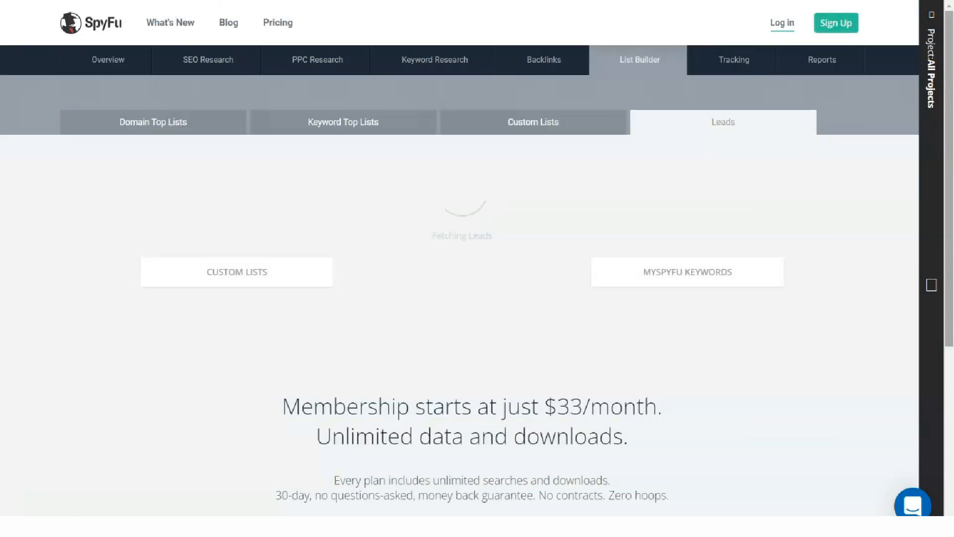
{"action": "scroll", "scroll_direction": "down", "scroll_amount": 3}
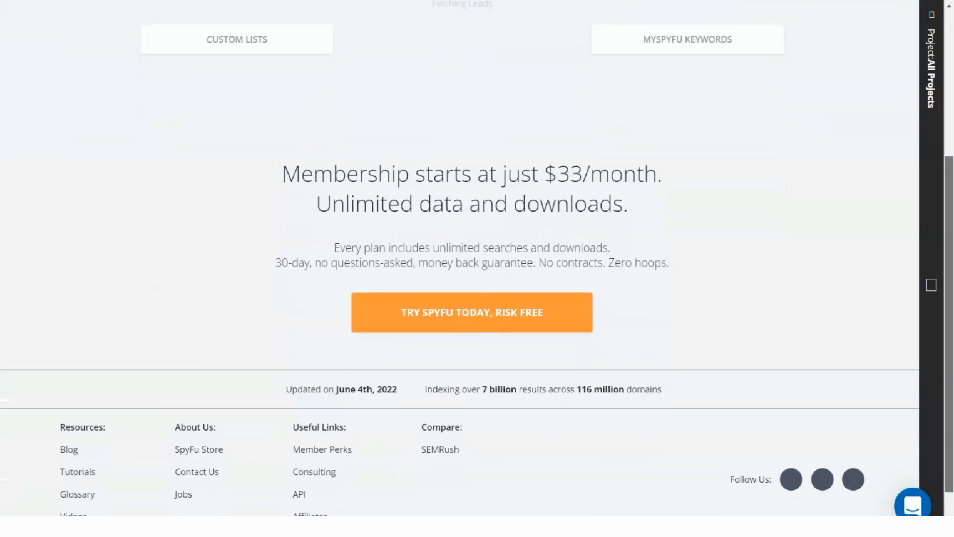
{"action": "scroll", "scroll_direction": "up", "scroll_amount": 3}
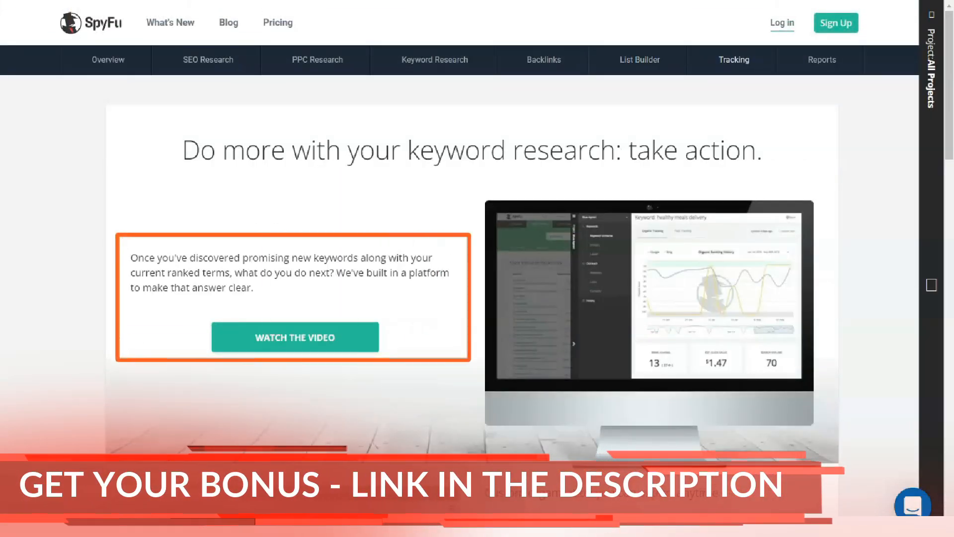
- Scroll through the Tracking page's project tracking sections to the end and back up
{"action": "scroll", "scroll_direction": "down", "scroll_amount": 3}
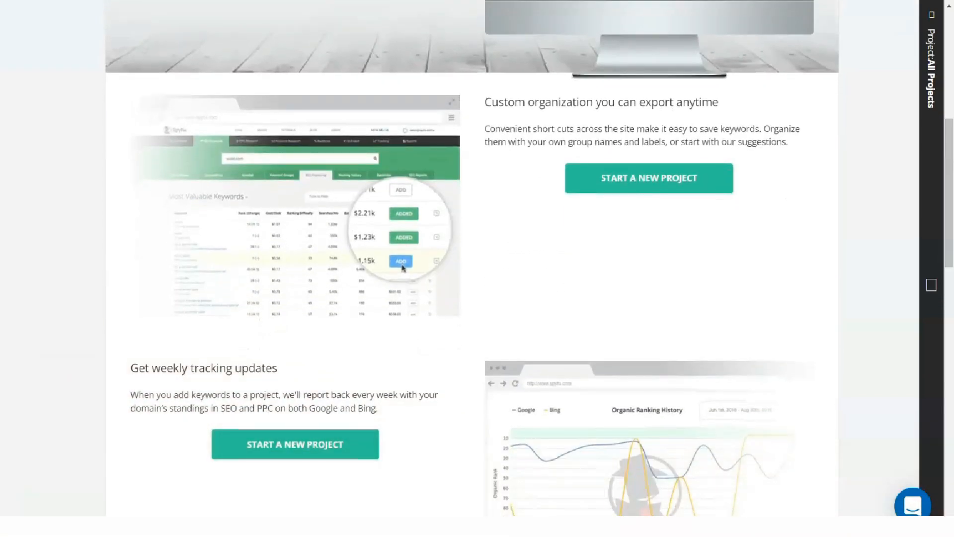
{"action": "scroll", "scroll_direction": "down", "scroll_amount": 3}
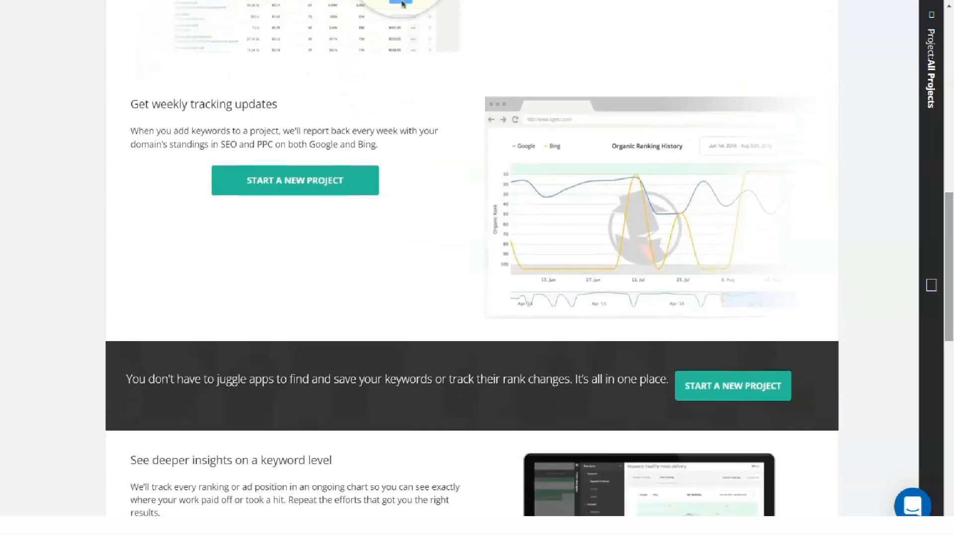
{"action": "scroll", "scroll_direction": "down", "scroll_amount": 3}
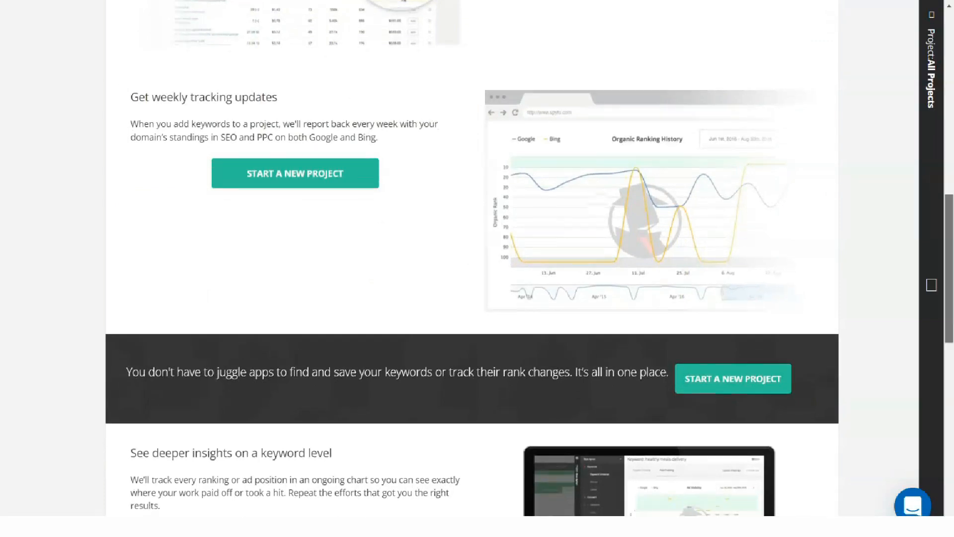
{"action": "scroll", "scroll_direction": "down", "scroll_amount": 3}
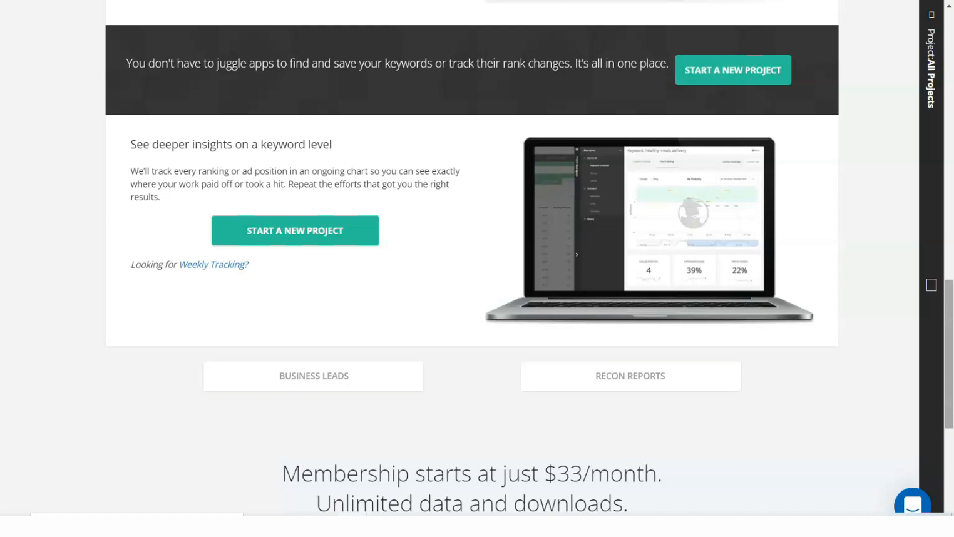
{"action": "scroll", "scroll_direction": "up", "scroll_amount": 3}
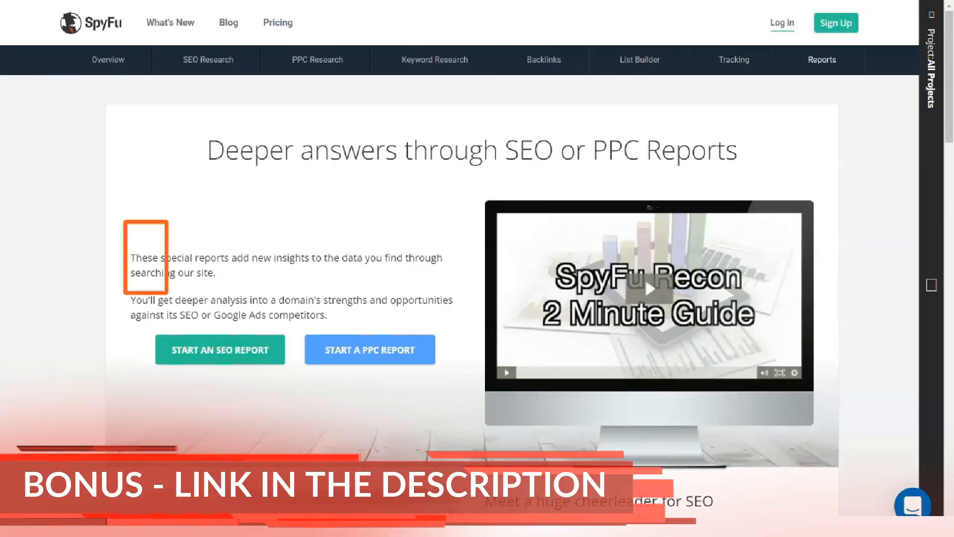
- Scroll the Reports feature page down to its end
{"action": "scroll", "scroll_direction": "down", "scroll_amount": 3}
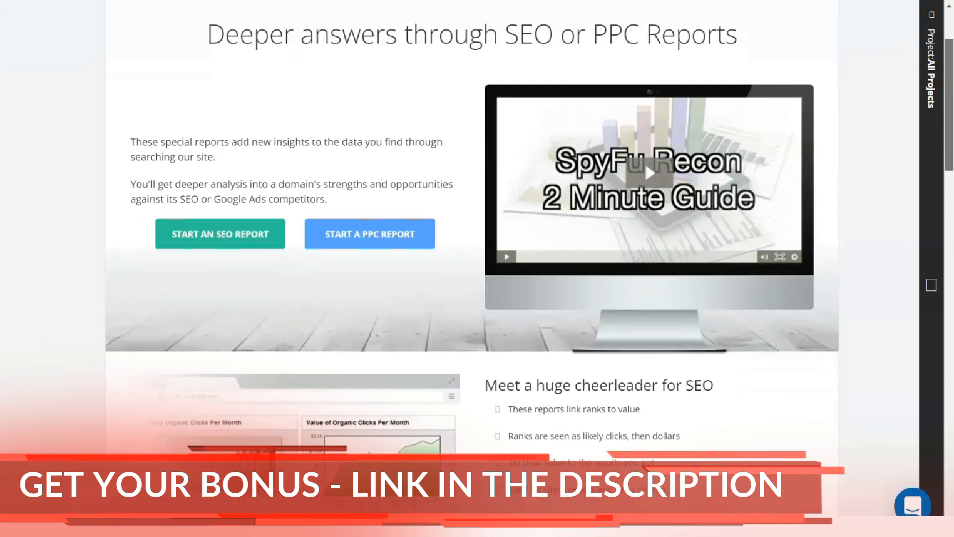
{"action": "scroll", "scroll_direction": "down", "scroll_amount": 3}
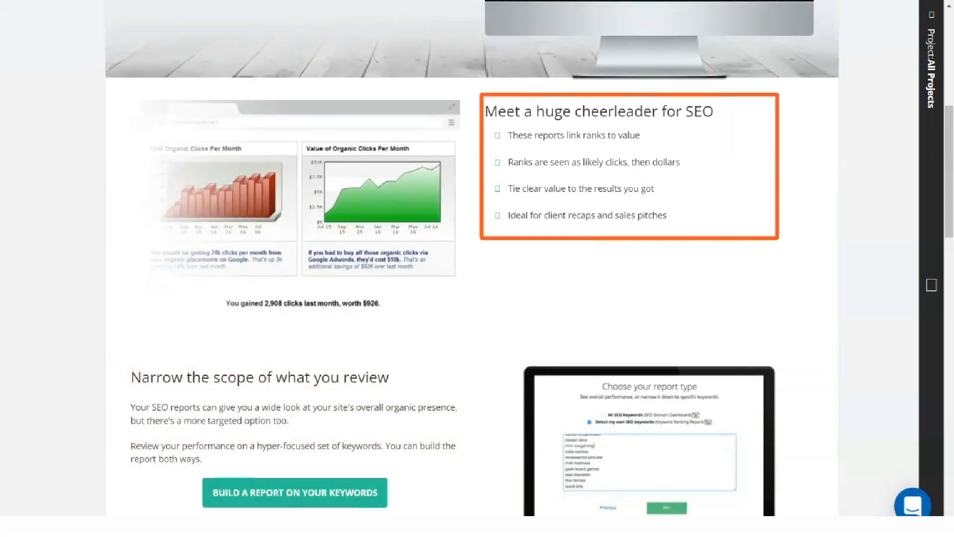
{"action": "scroll", "scroll_direction": "down", "scroll_amount": 3}
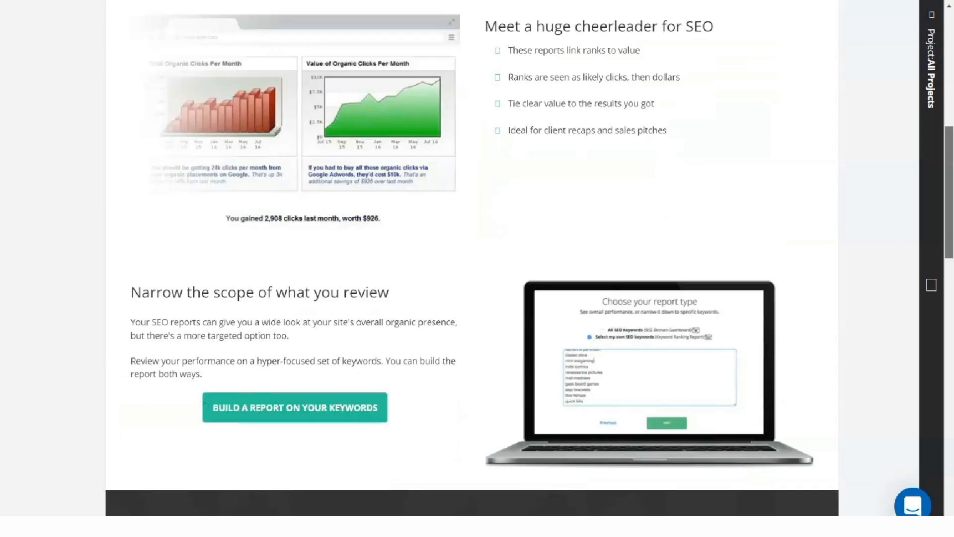
{"action": "scroll", "scroll_direction": "down", "scroll_amount": 3}
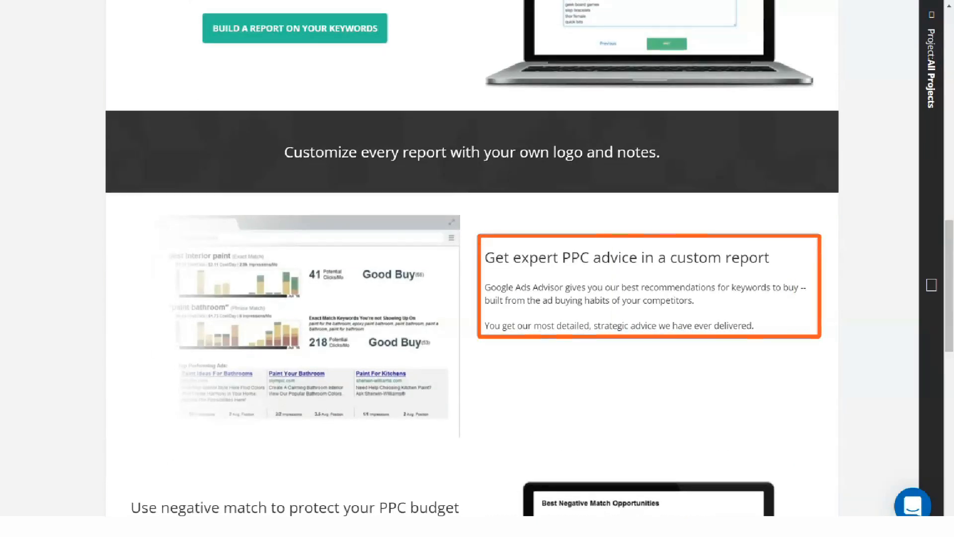
{"action": "scroll", "scroll_direction": "down", "scroll_amount": 3}
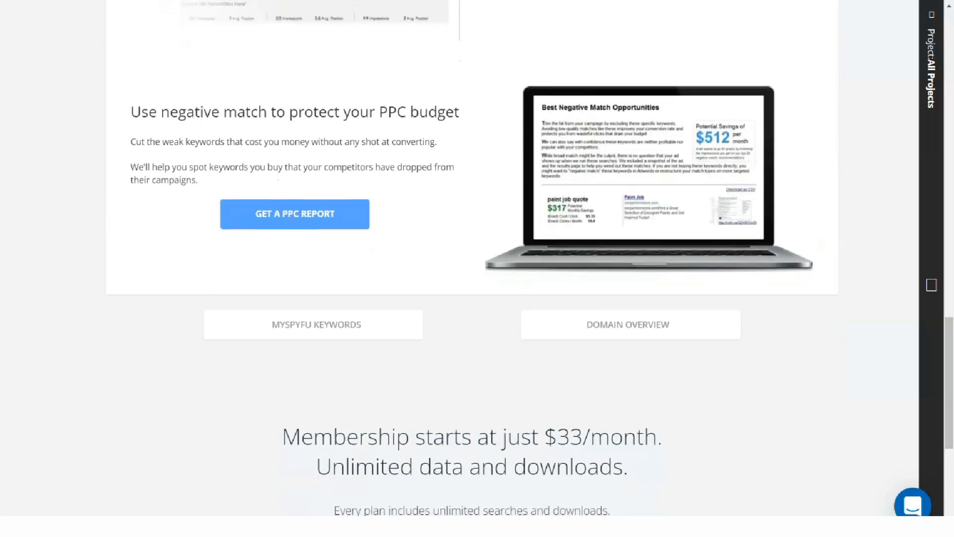
- Return toward the top and go to the Pricing page with Basic, Limited Time Offer and Professional plans
{"action": "scroll", "scroll_direction": "up", "scroll_amount": 3}
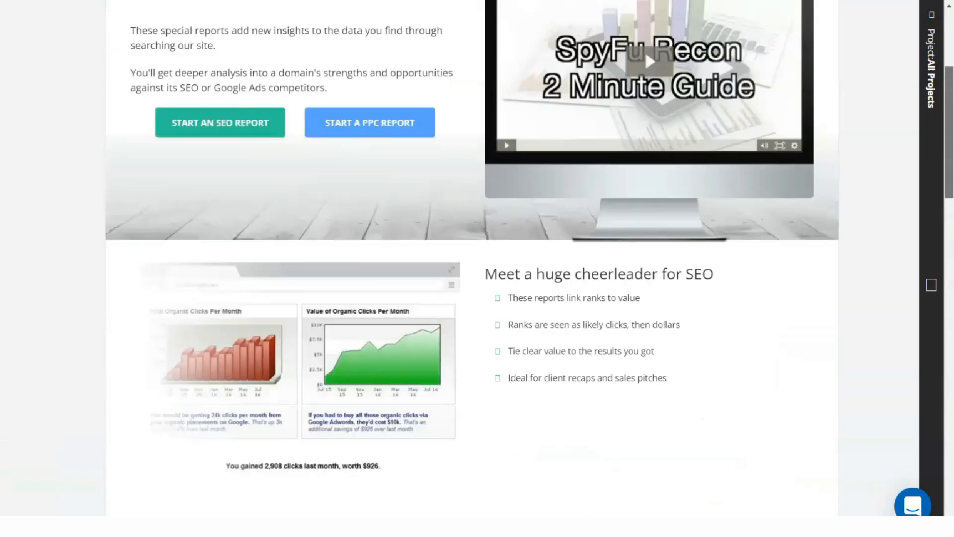
{"action": "scroll", "scroll_direction": "up", "scroll_amount": 3}
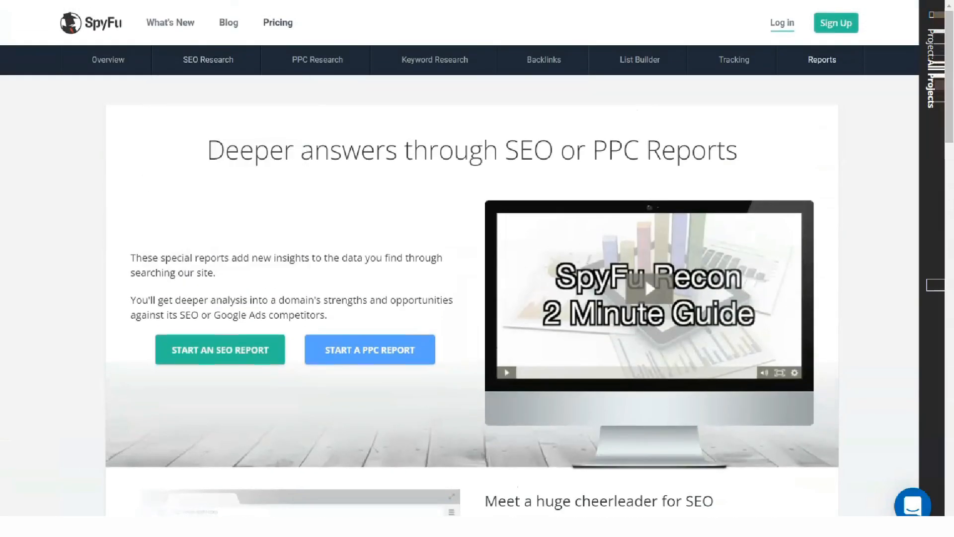
{"action": "left_click", "coordinate": [278, 23]}
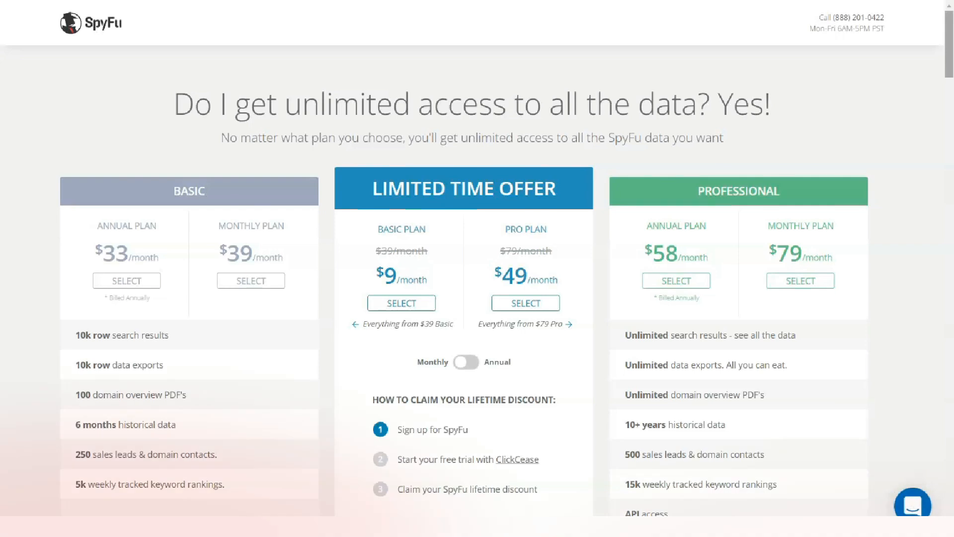
- Scroll the Pricing page past the comparison table, guarantee and ClickCease section into the FAQ answers
{"action": "scroll", "scroll_direction": "down", "scroll_amount": 3}
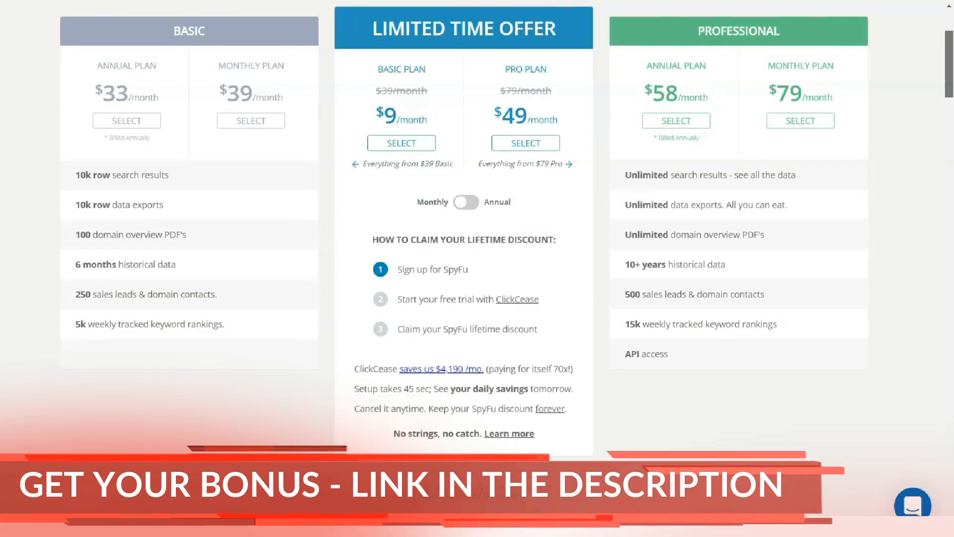
{"action": "scroll", "scroll_direction": "down", "scroll_amount": 3}
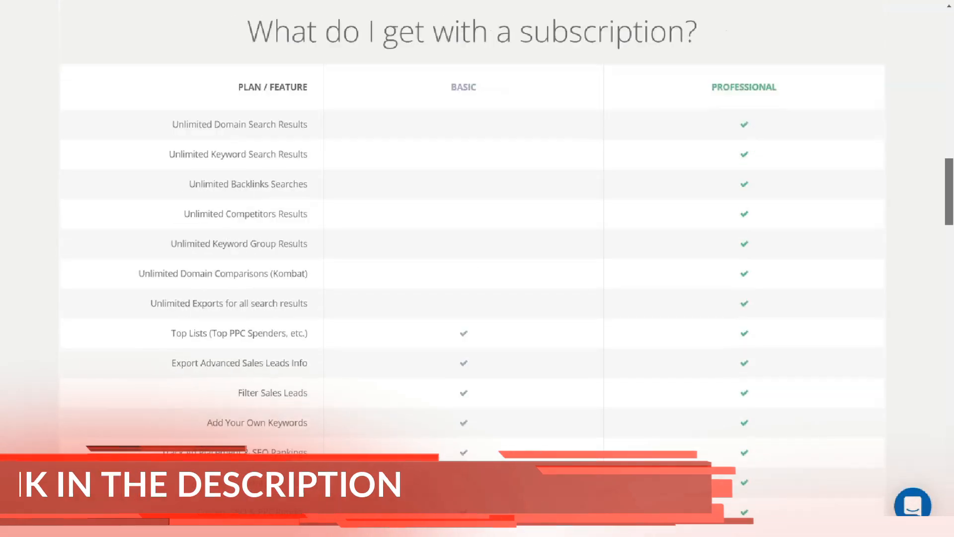
{"action": "scroll", "scroll_direction": "down", "scroll_amount": 3}
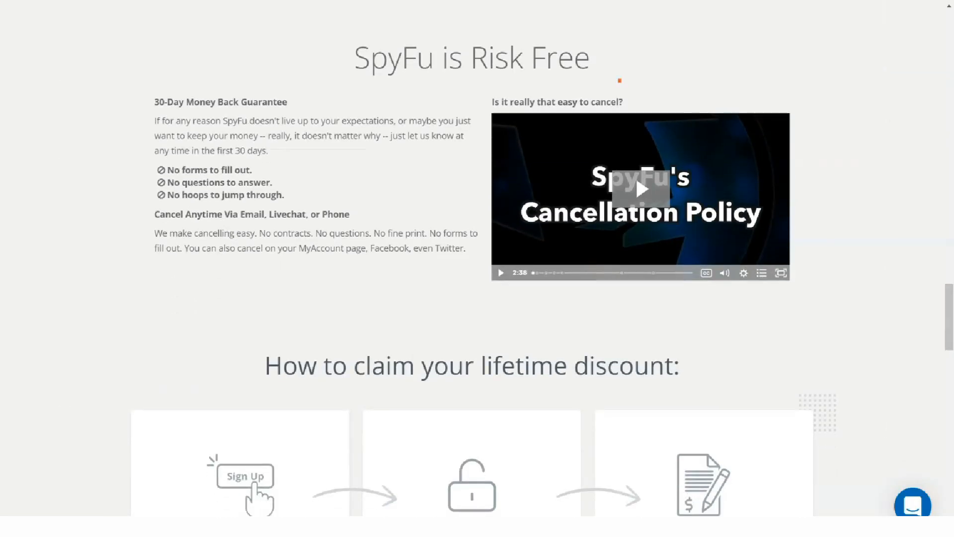
{"action": "scroll", "scroll_direction": "down", "scroll_amount": 3}
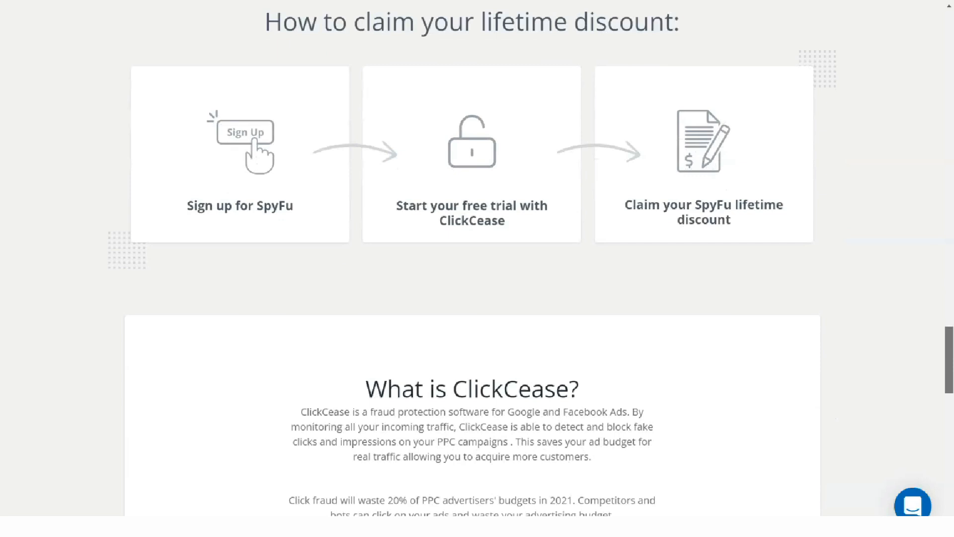
{"action": "scroll", "scroll_direction": "down", "scroll_amount": 3}
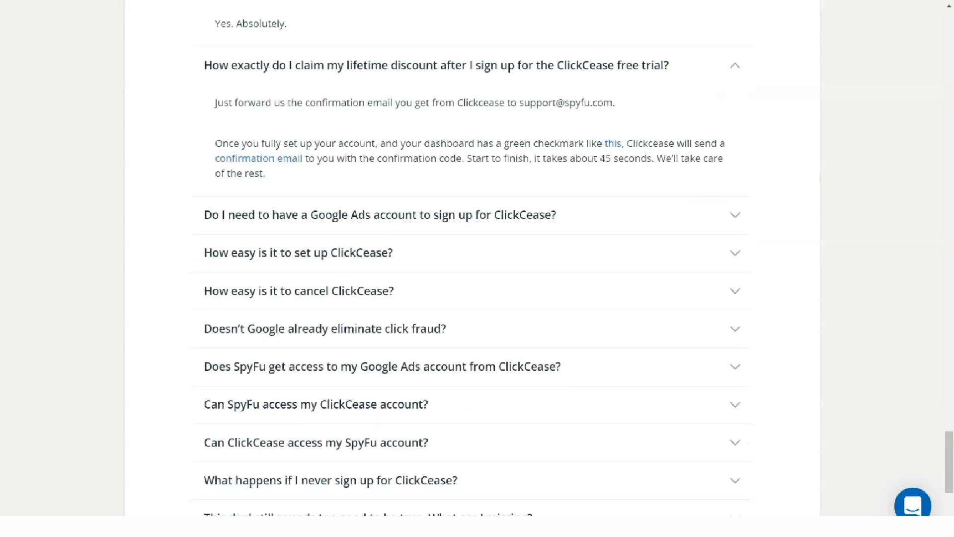
{"action": "scroll", "scroll_direction": "down", "scroll_amount": 3}
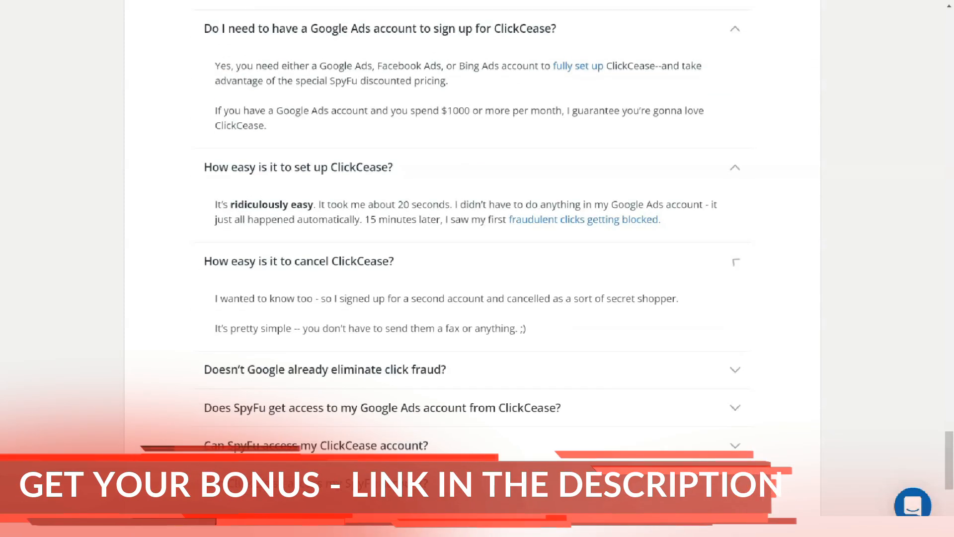
{"action": "scroll", "scroll_direction": "down", "scroll_amount": 3}
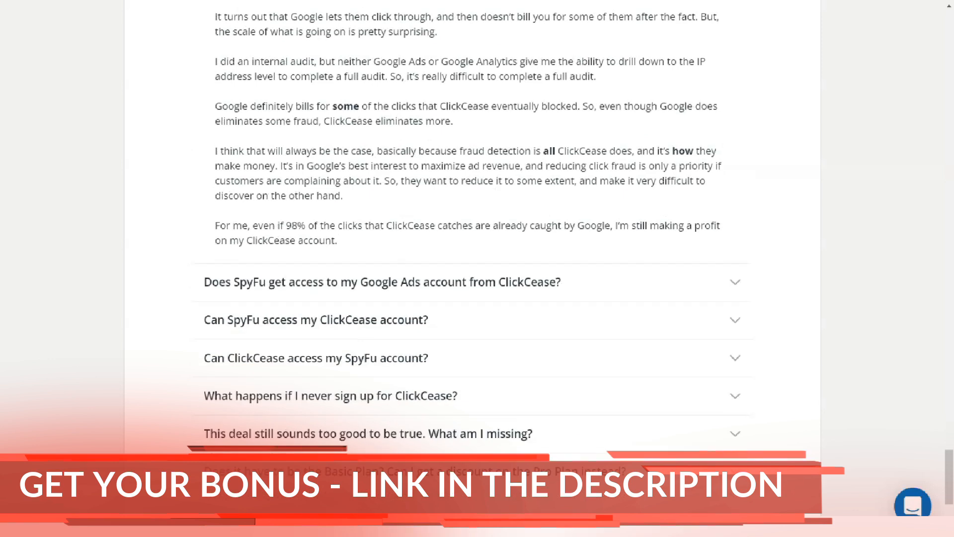